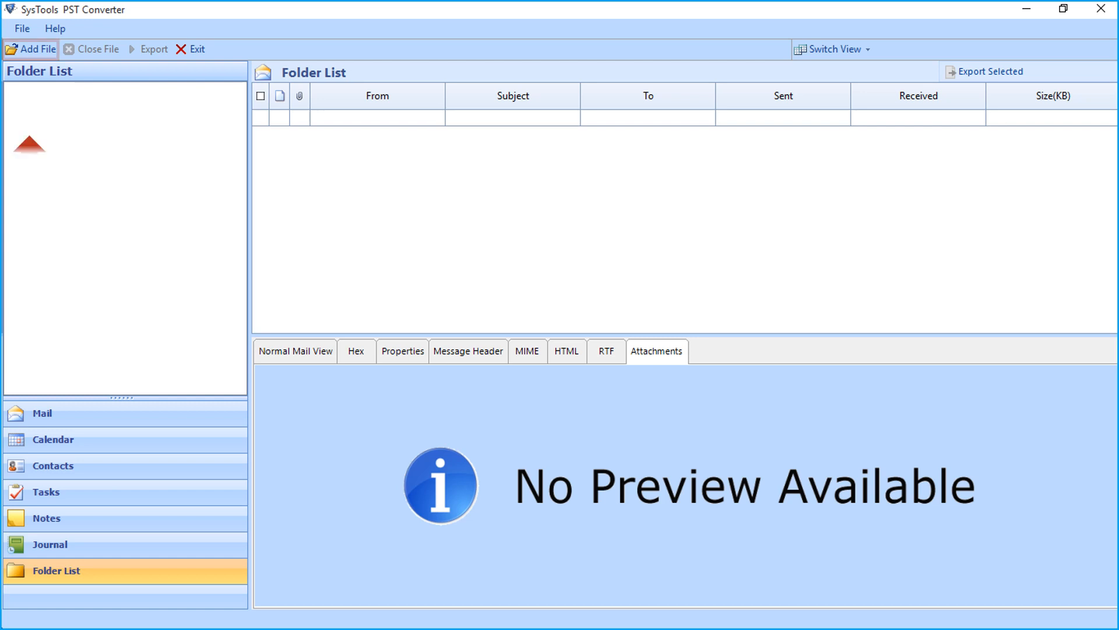
Add the mailbox PST file from the PST Files folder and scan it with Advance Scan enabled.
click(31, 48)
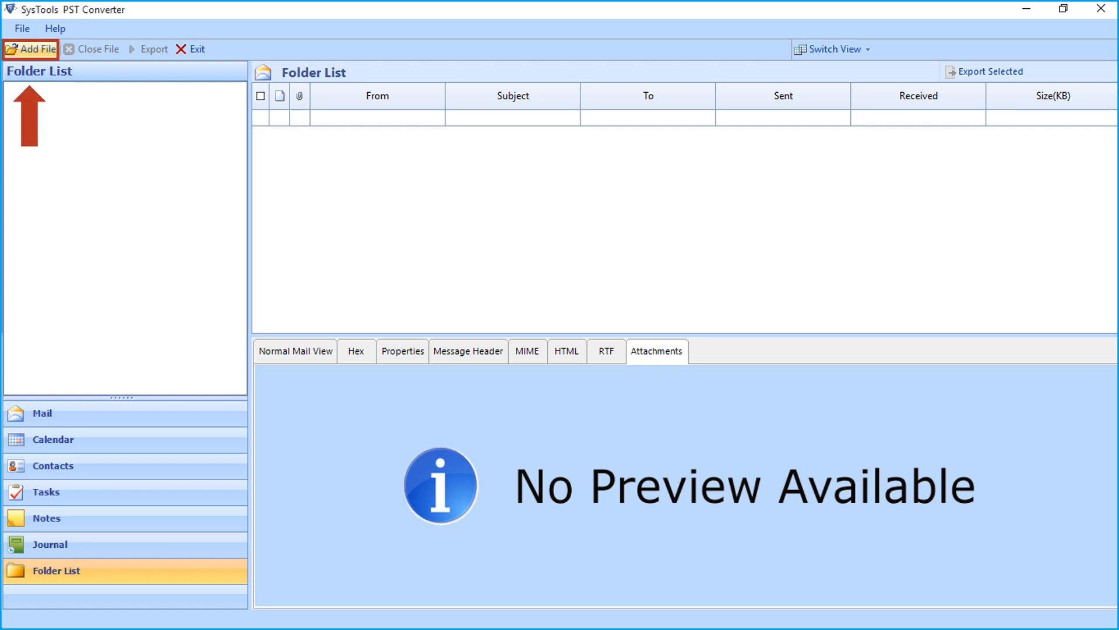
click(35, 49)
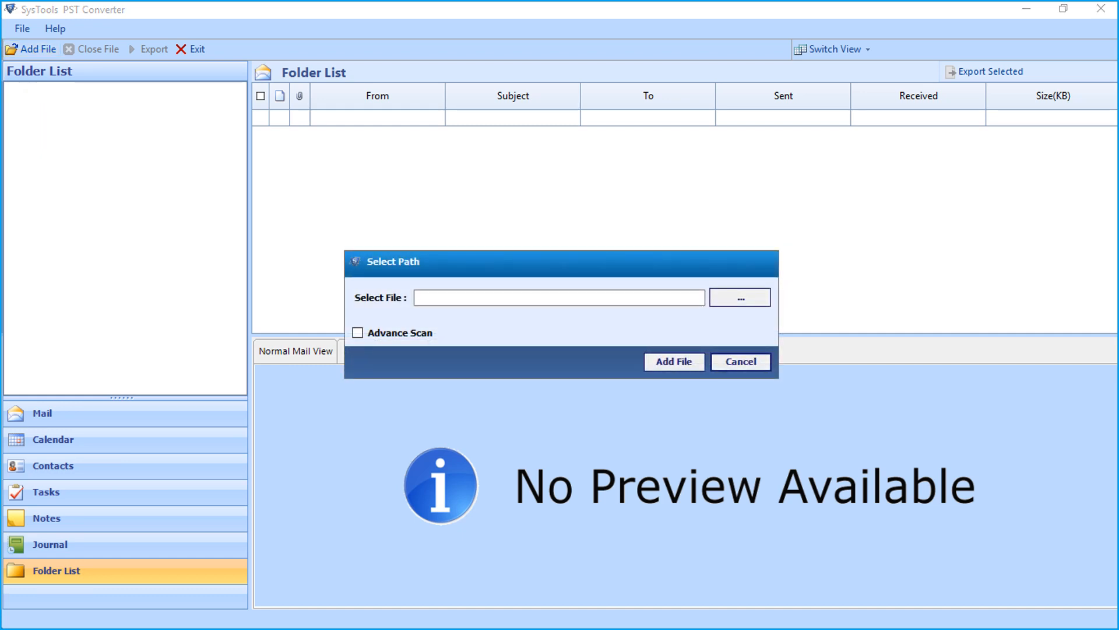
click(739, 297)
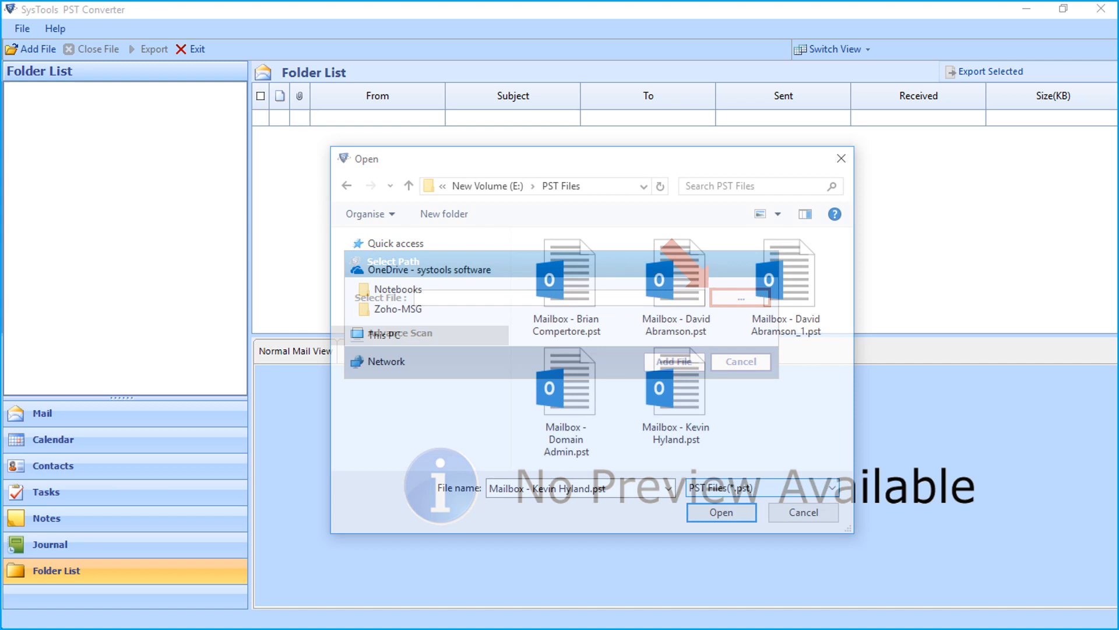
click(675, 382)
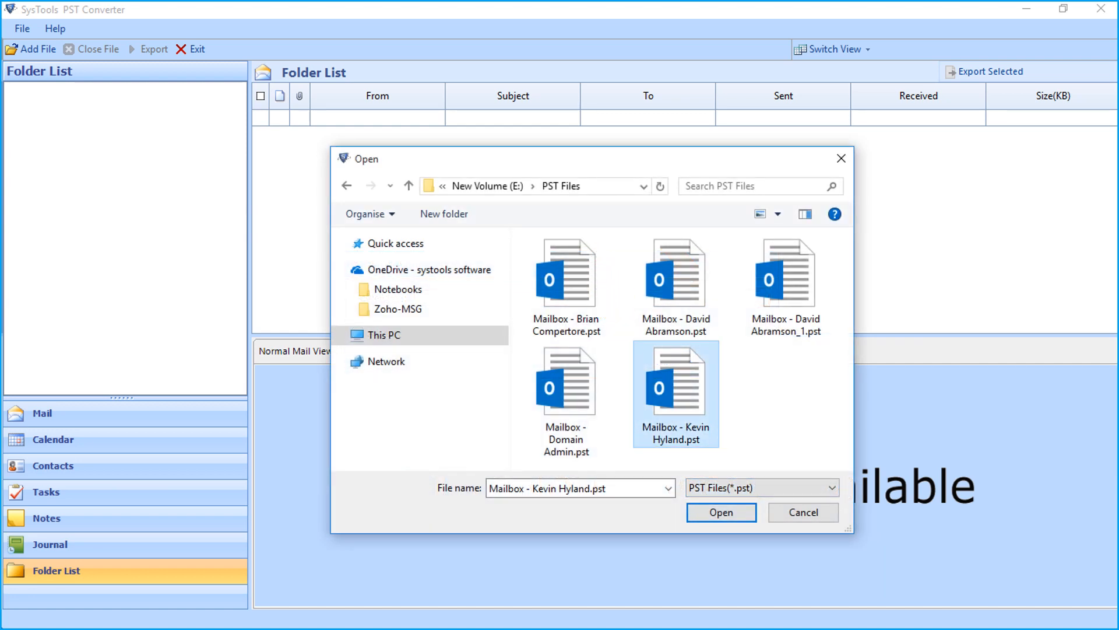
click(720, 512)
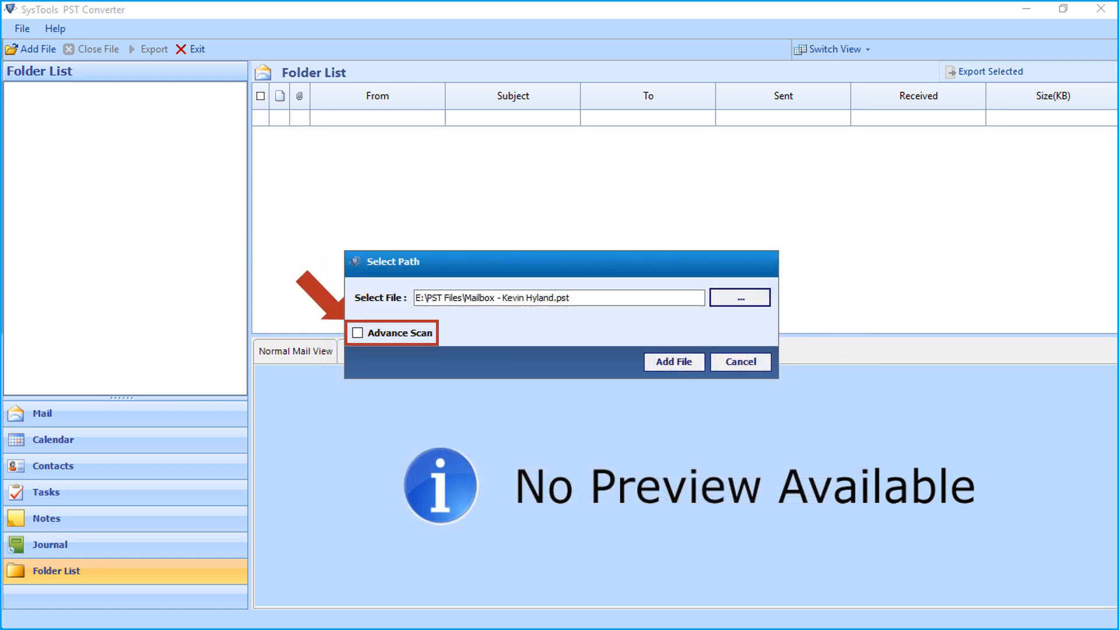
click(358, 333)
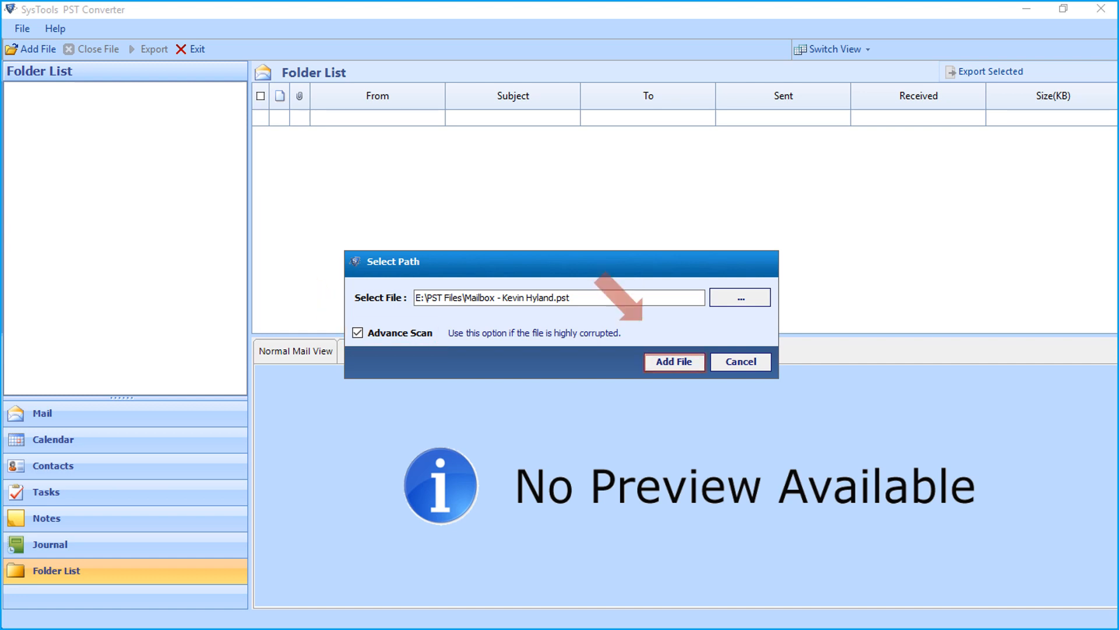
click(674, 362)
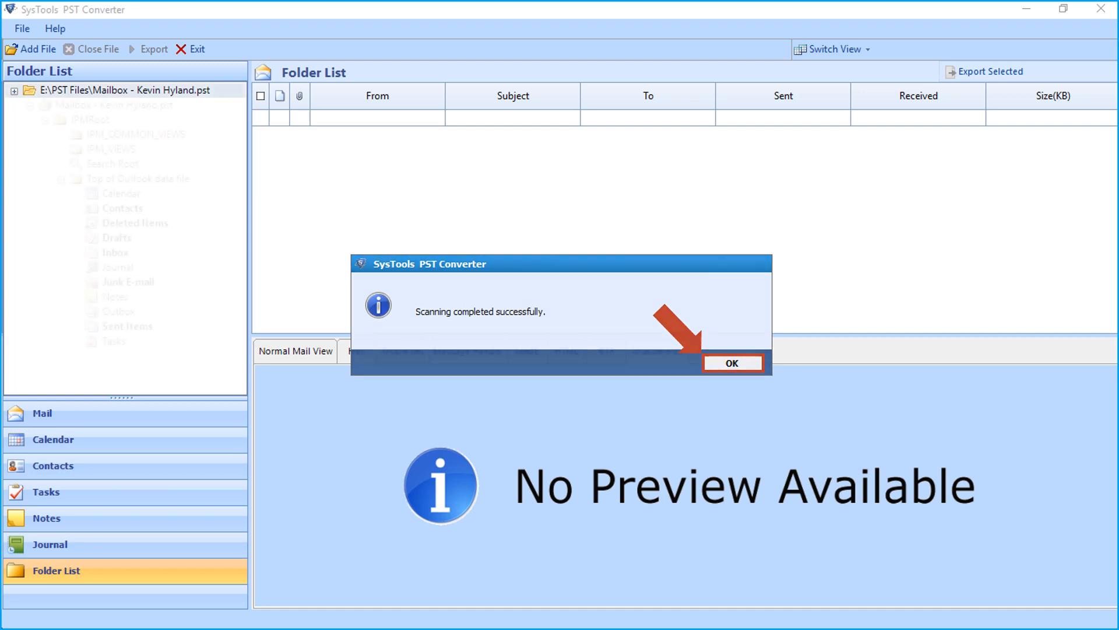
Dismiss the scan message, browse Contacts, Deleted Items and Drafts, then view the 113-email Inbox.
click(732, 363)
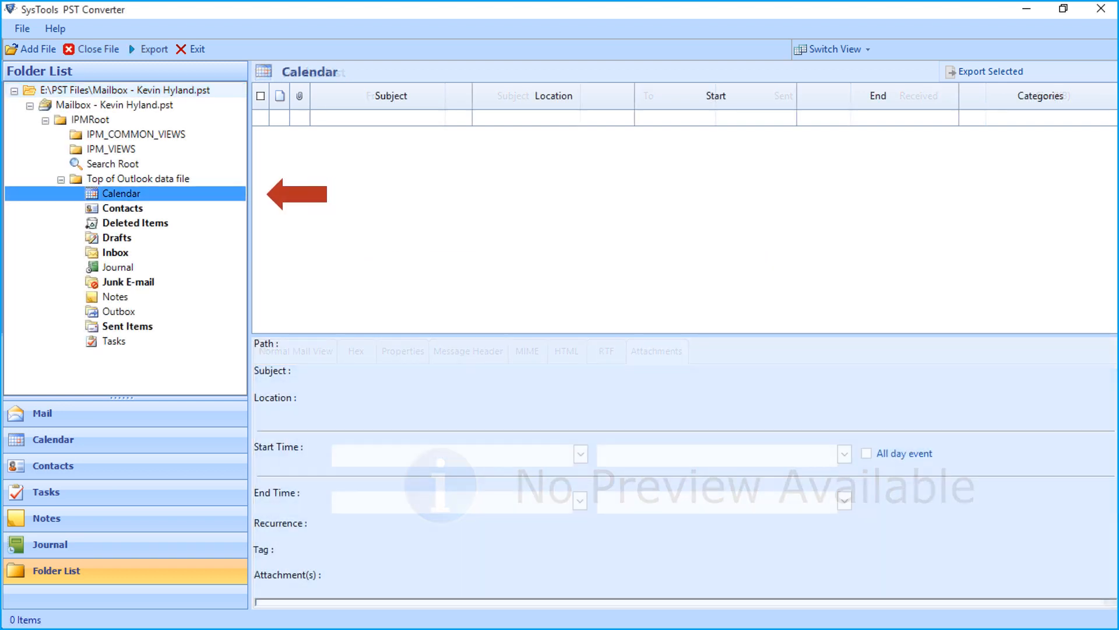
click(122, 208)
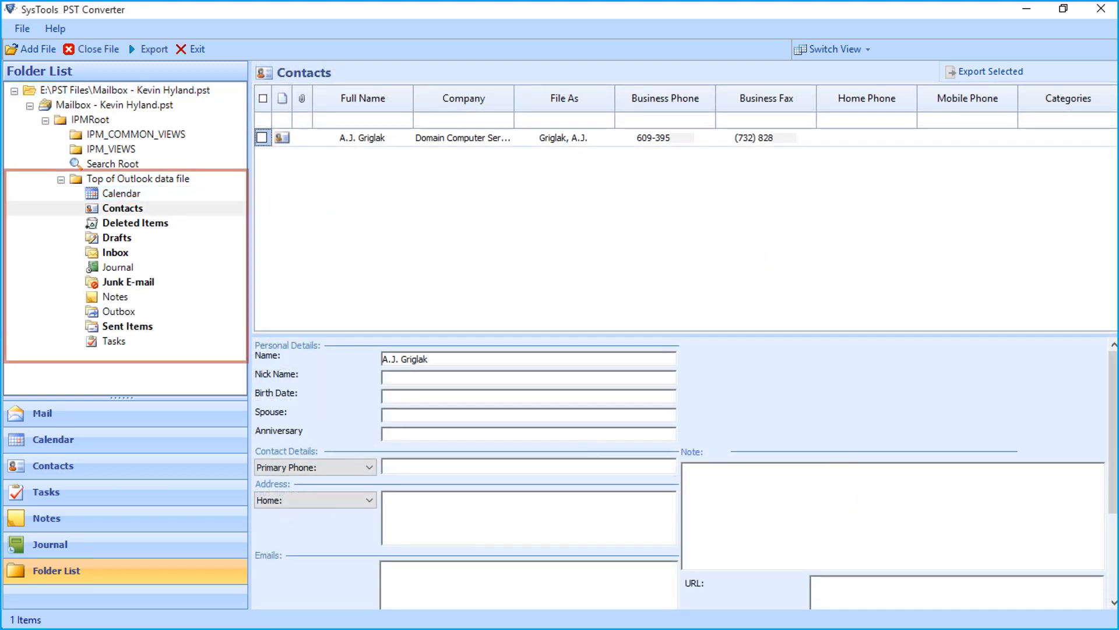
click(135, 223)
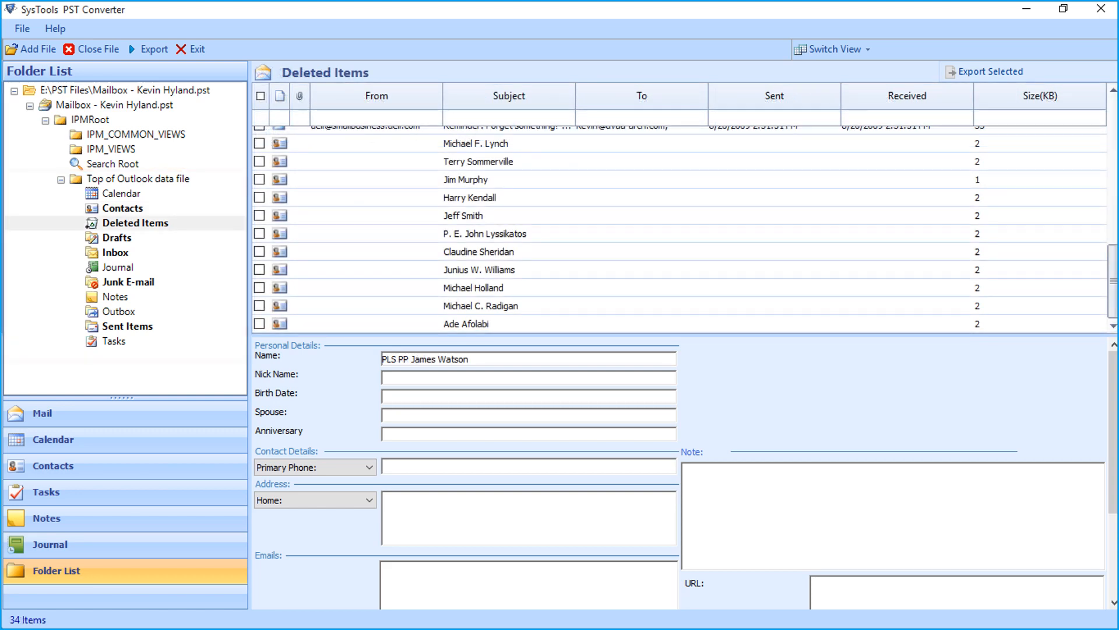
click(117, 237)
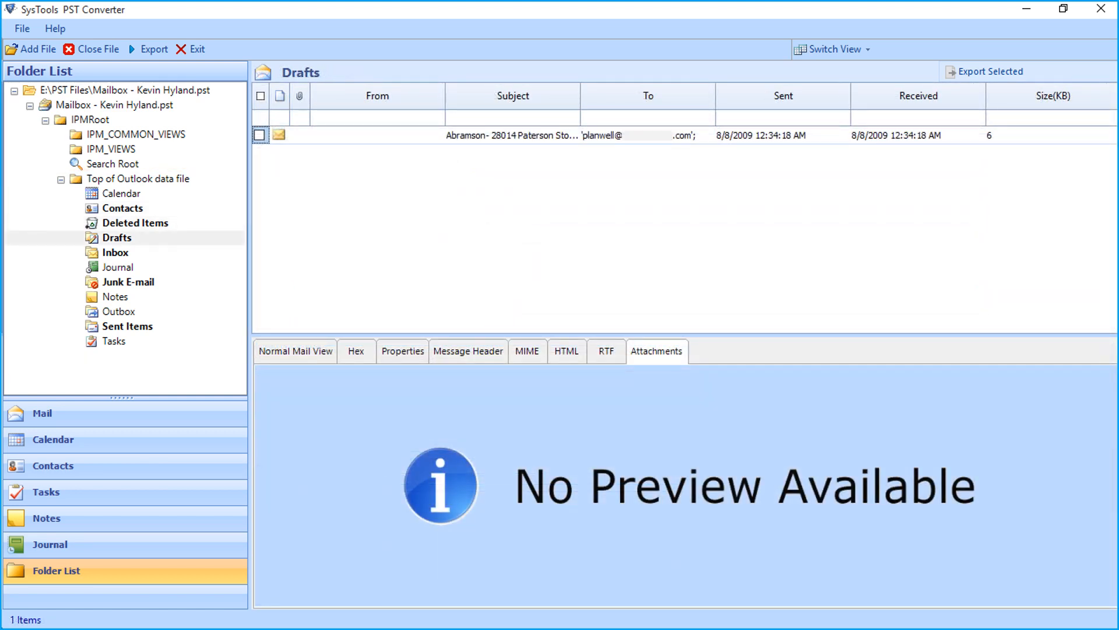
click(115, 252)
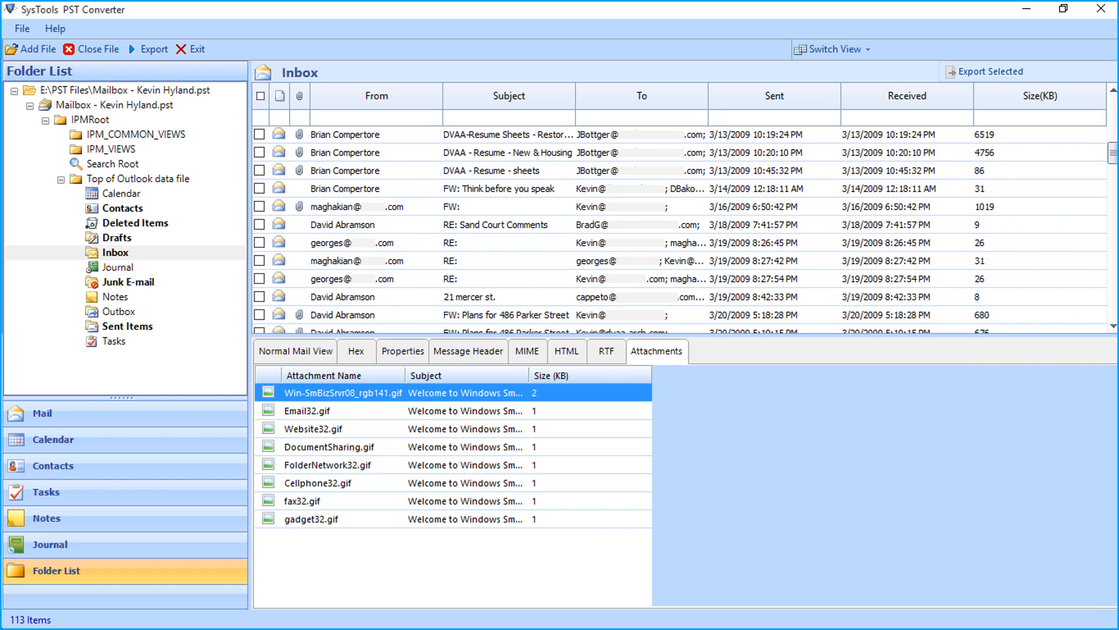
Toggle the header checkbox to clear all selections, then check the top DVAA resume emails.
click(260, 96)
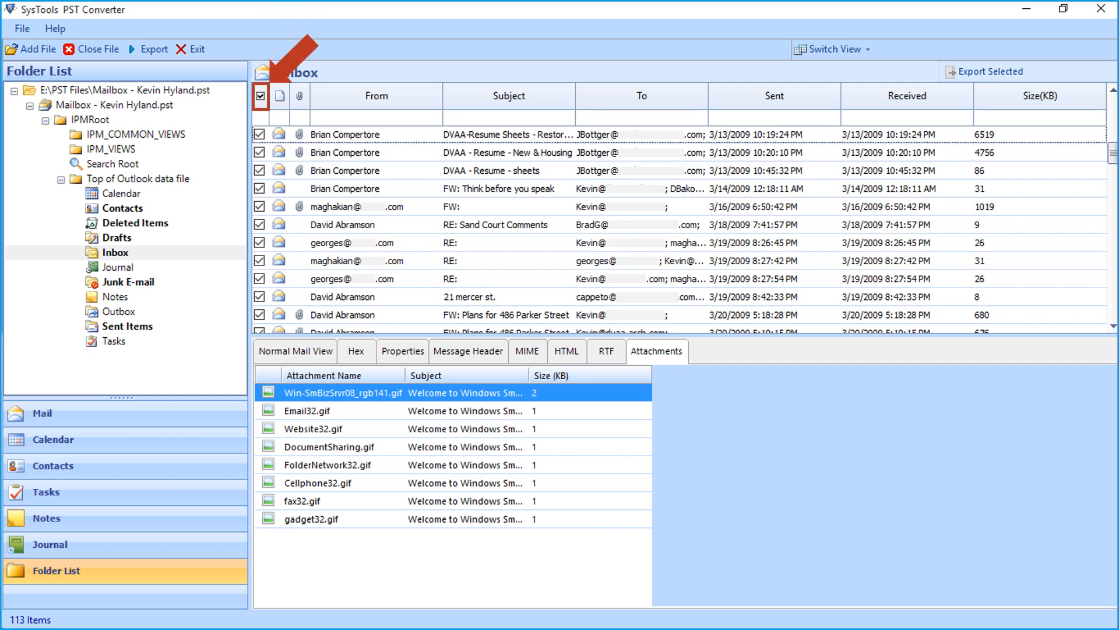
click(260, 96)
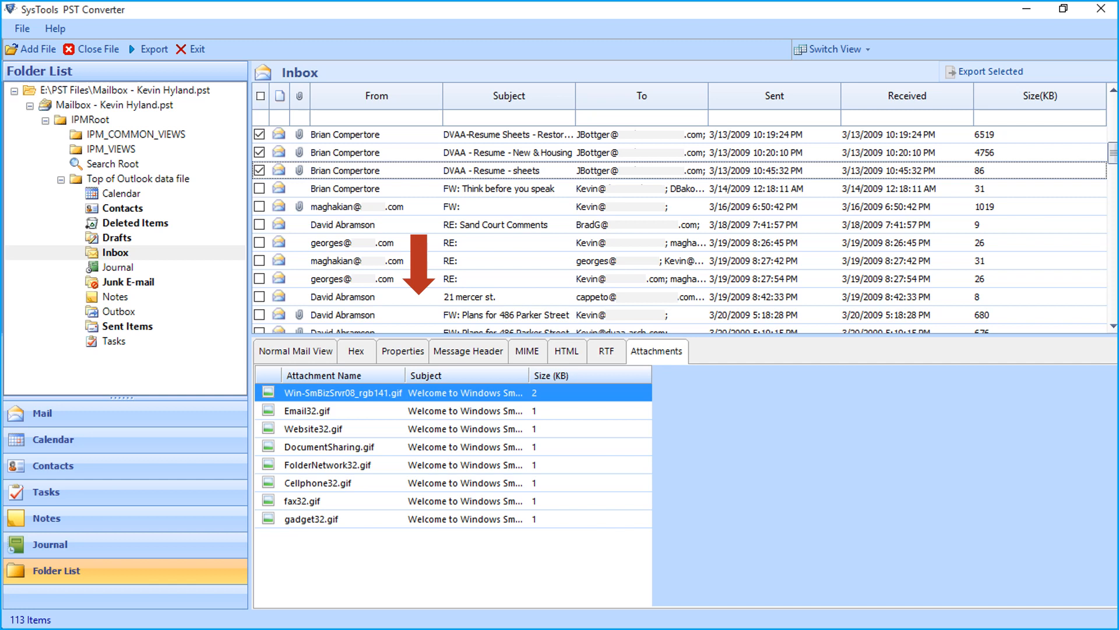
click(295, 351)
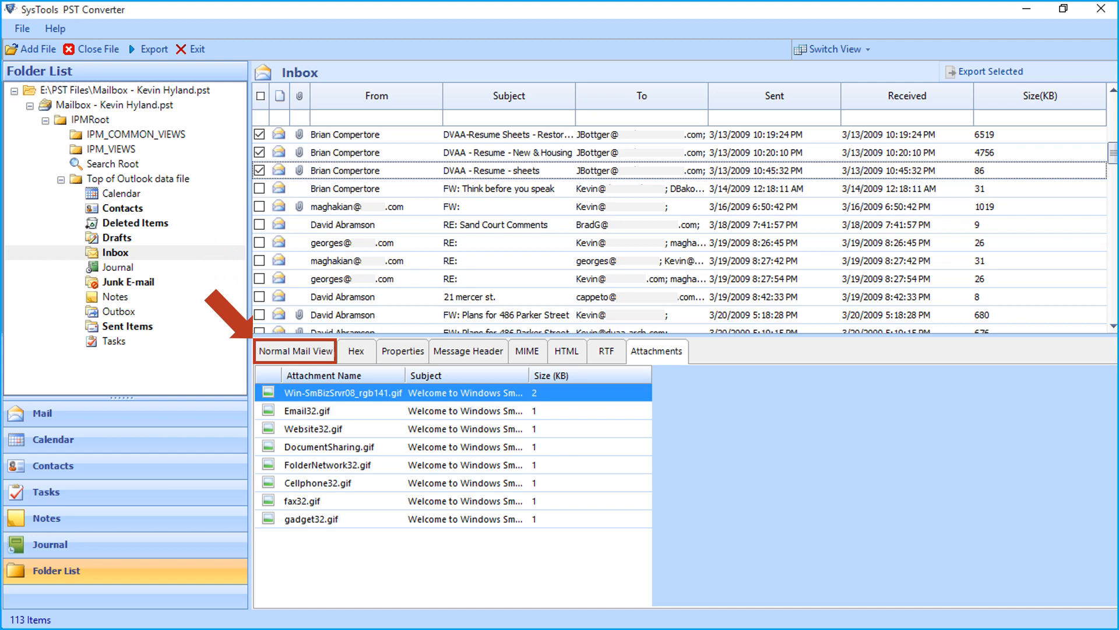
click(295, 350)
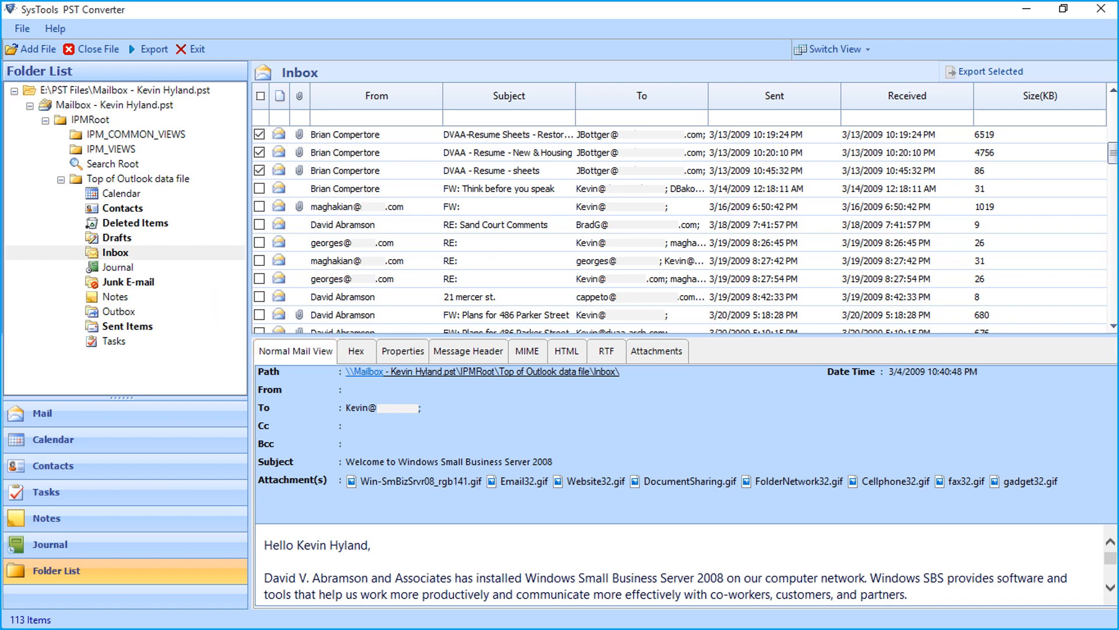
click(357, 351)
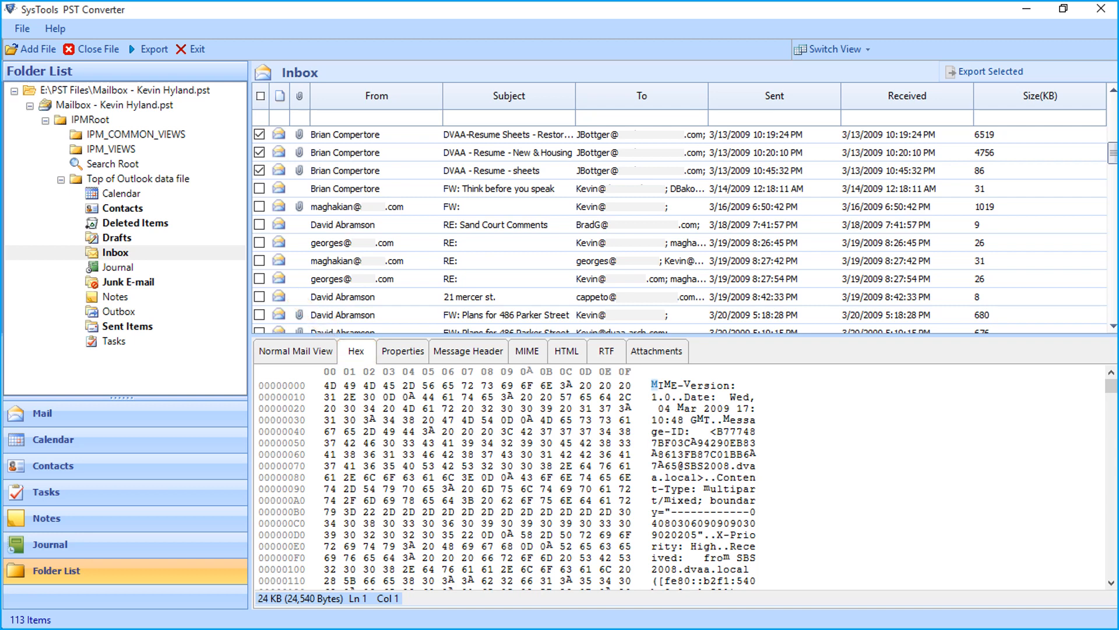
click(401, 350)
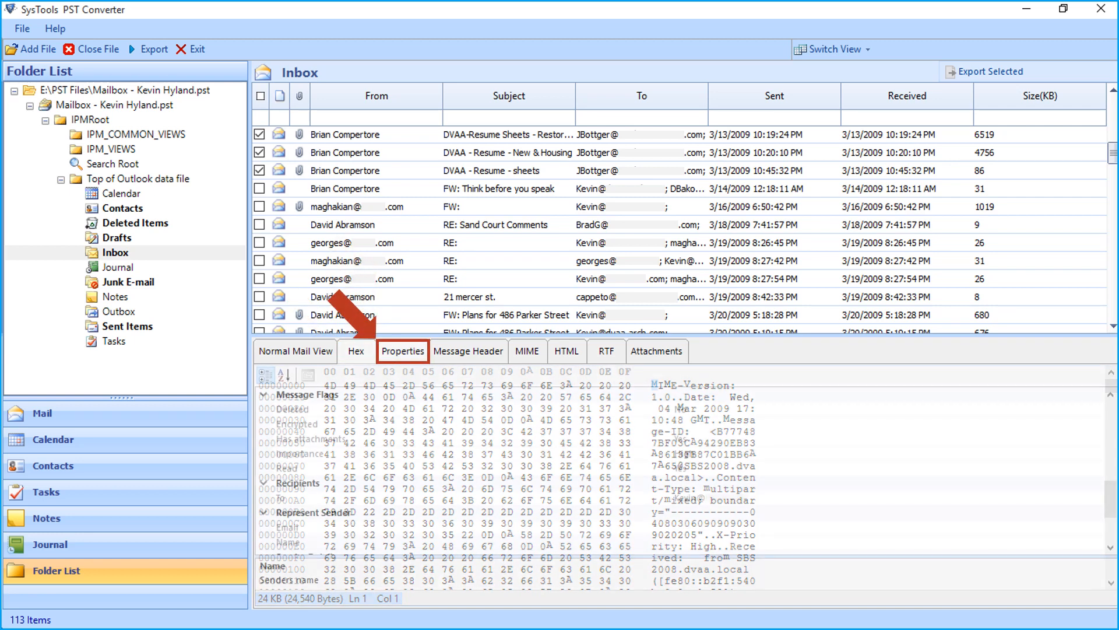
click(402, 351)
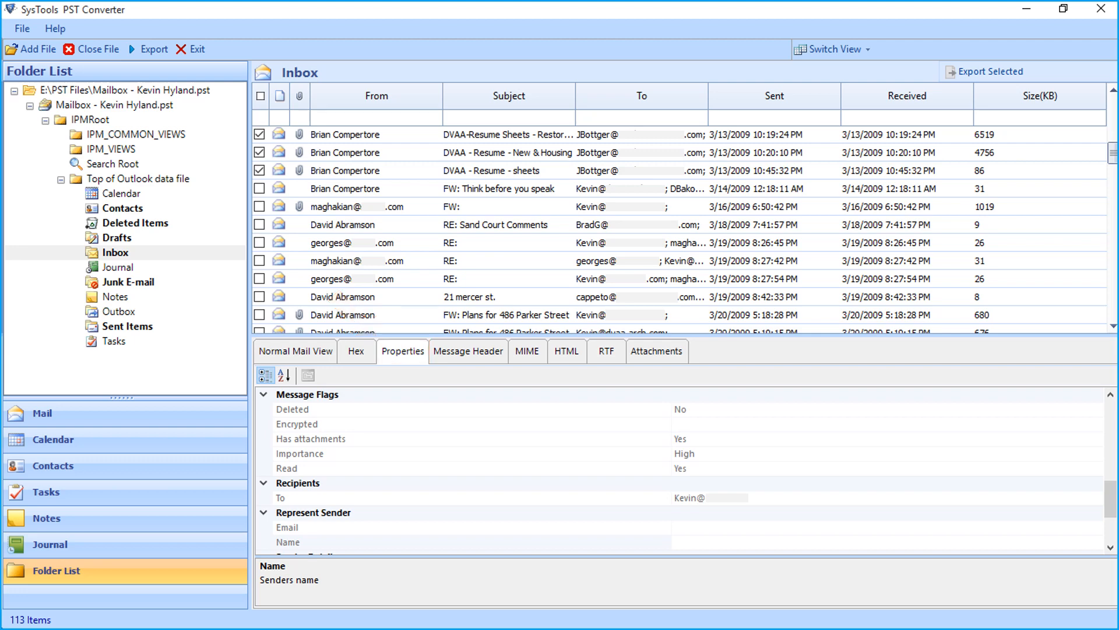
click(467, 351)
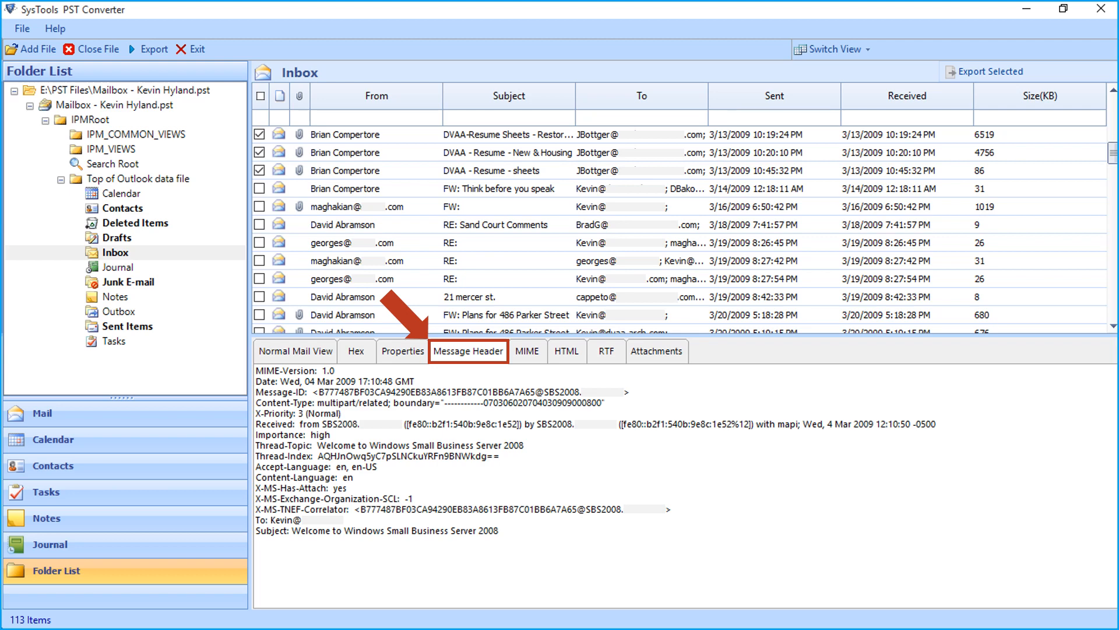
click(527, 350)
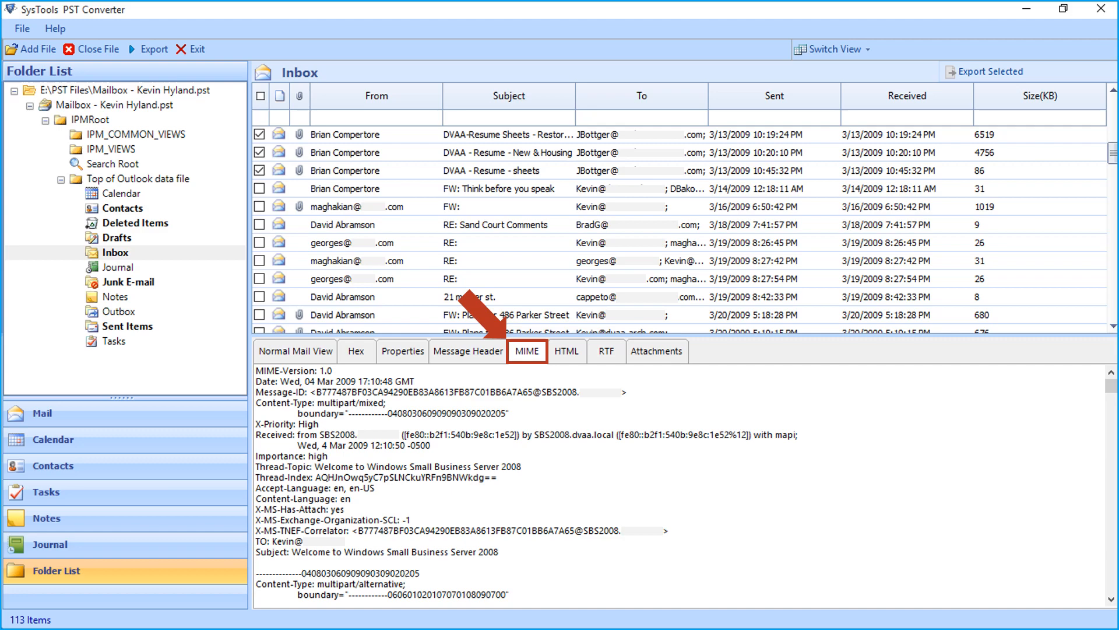
click(566, 350)
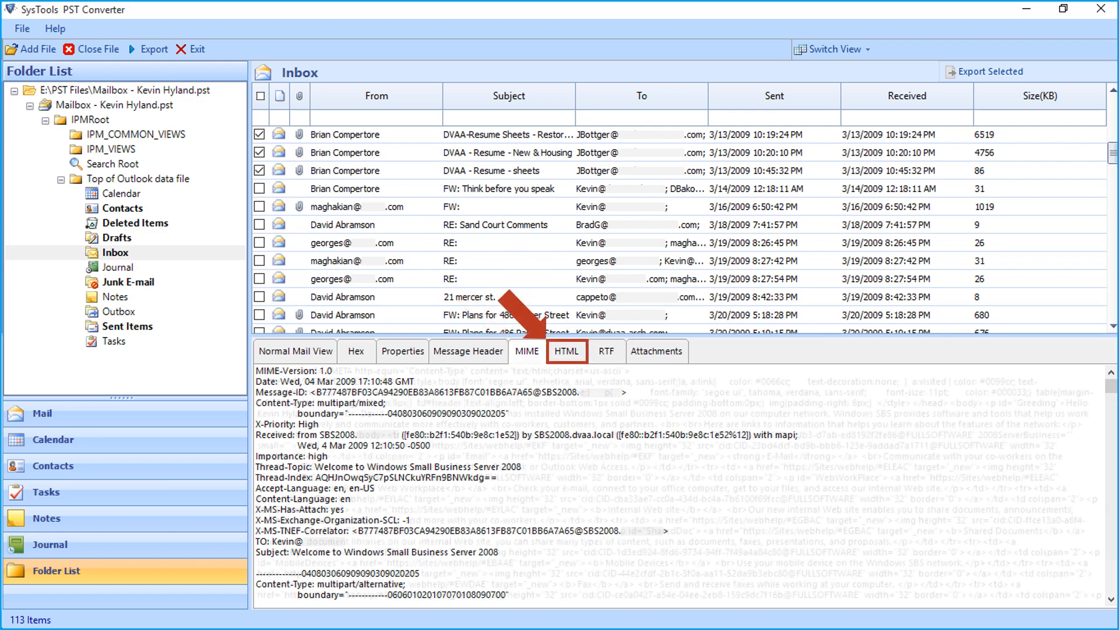
click(566, 351)
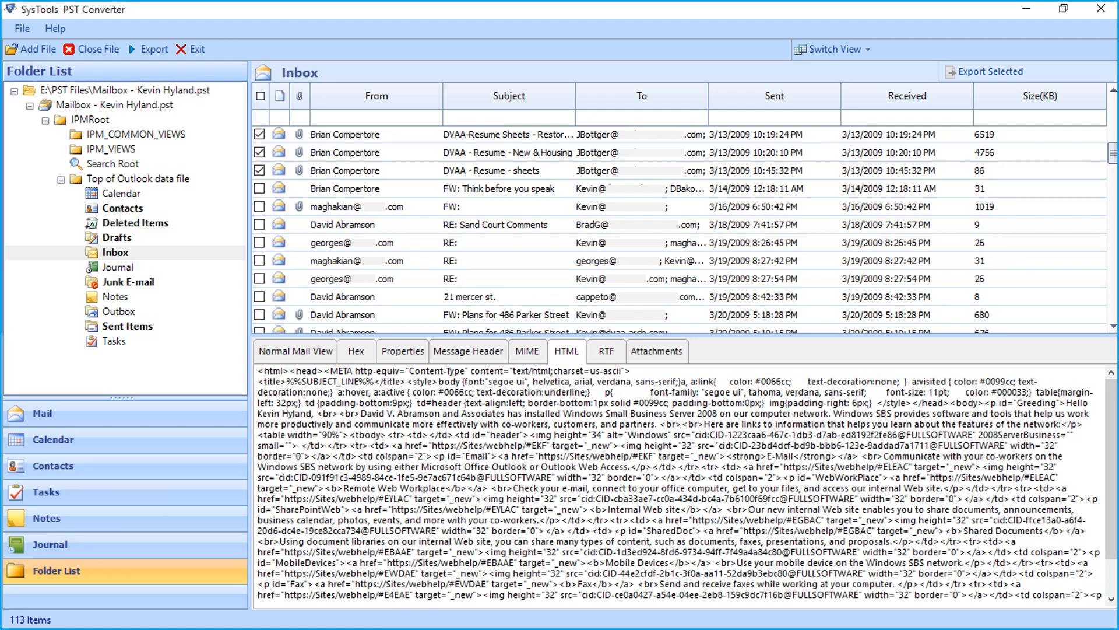
click(605, 350)
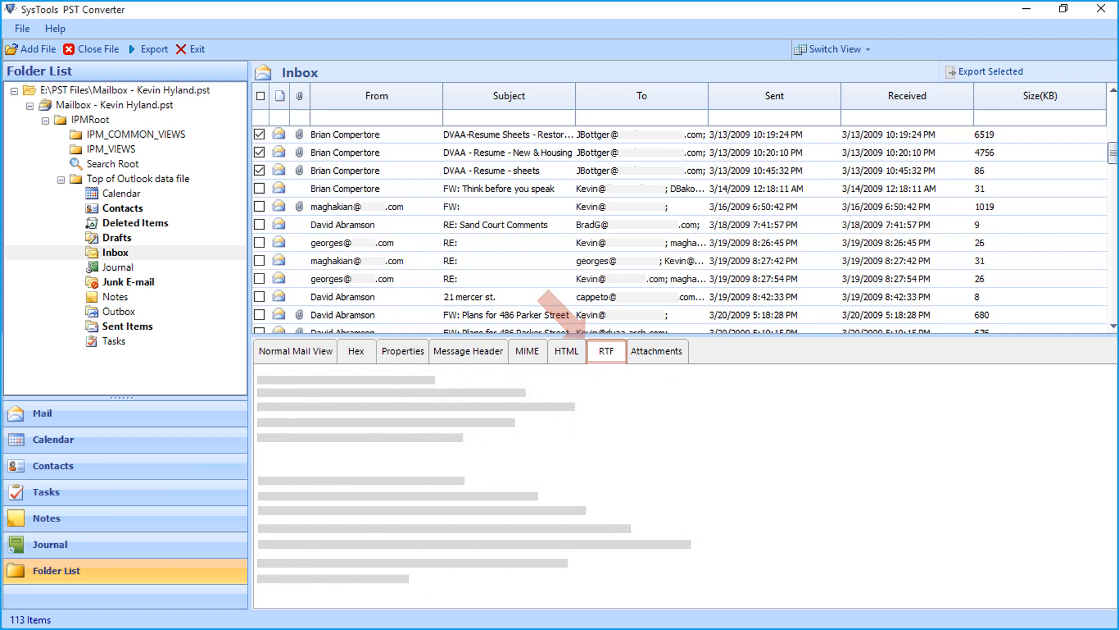
click(655, 351)
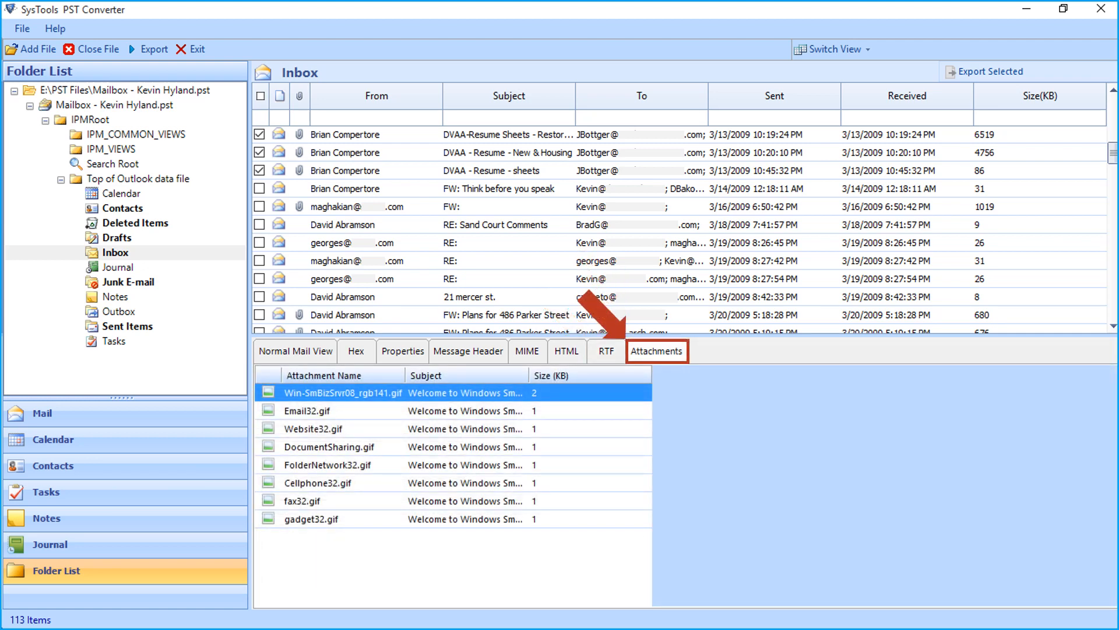
Right-click a checked DVAA resume email and choose Export to reach the Export Option dialog.
click(295, 351)
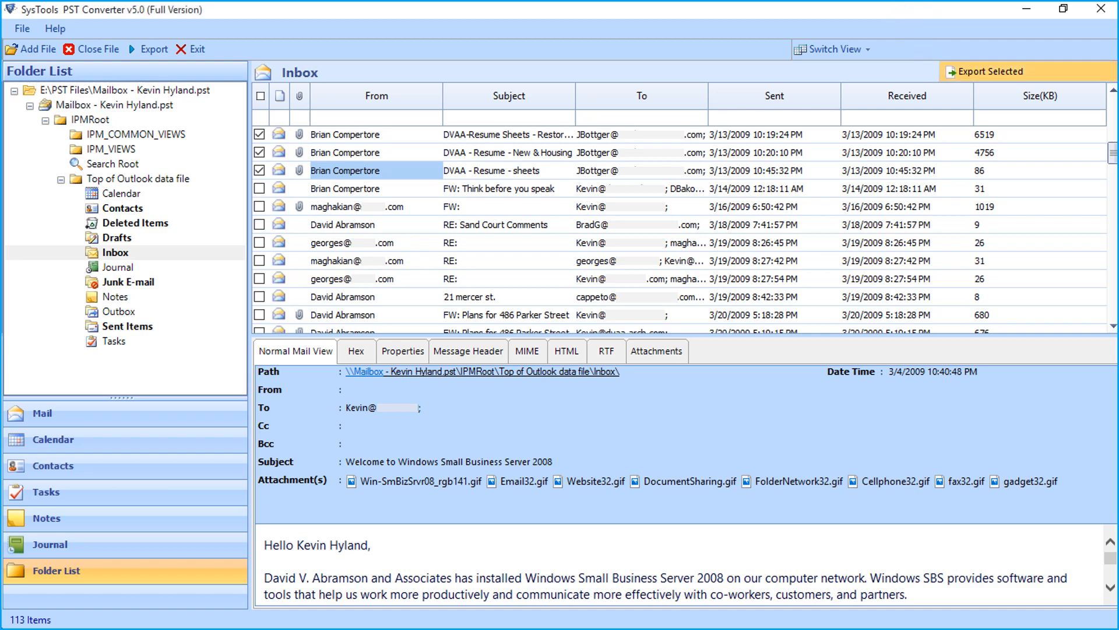
right_click(345, 170)
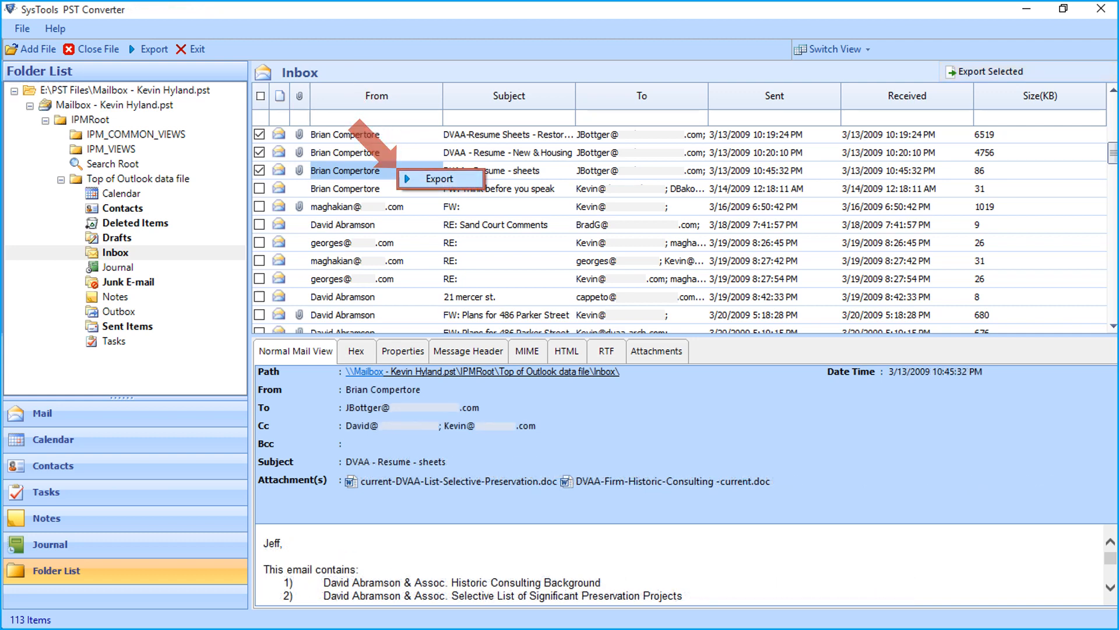
click(441, 179)
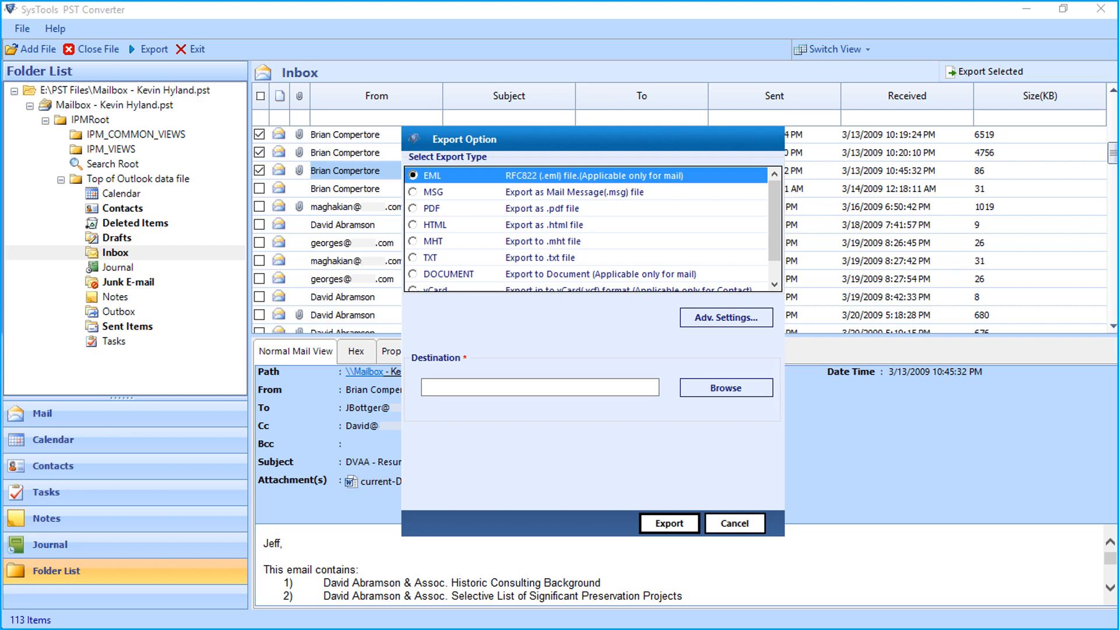
click(413, 207)
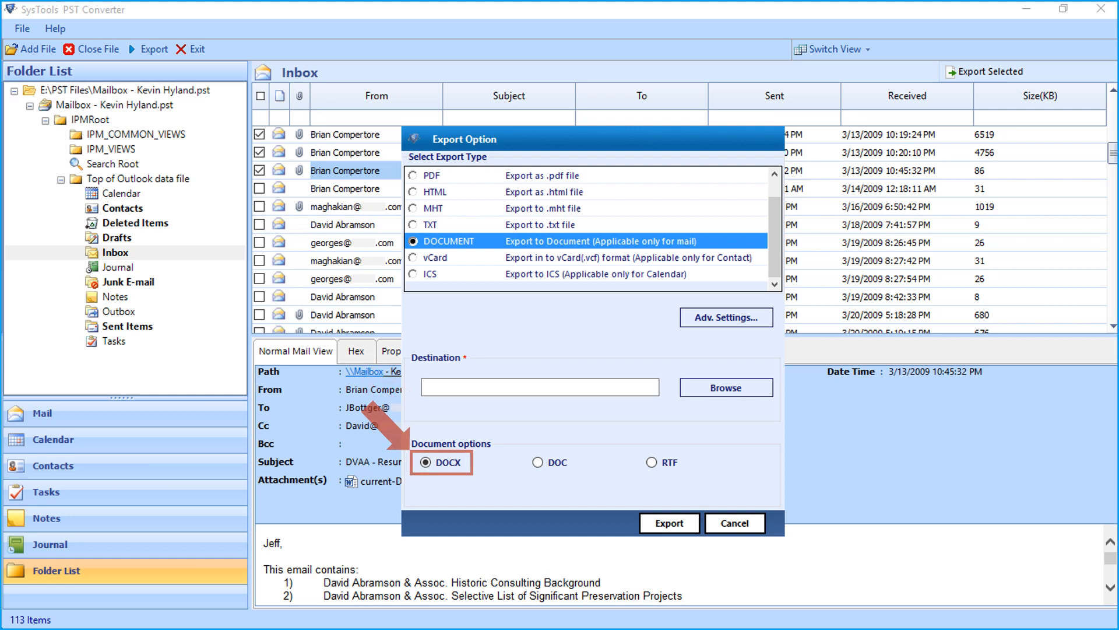
click(538, 462)
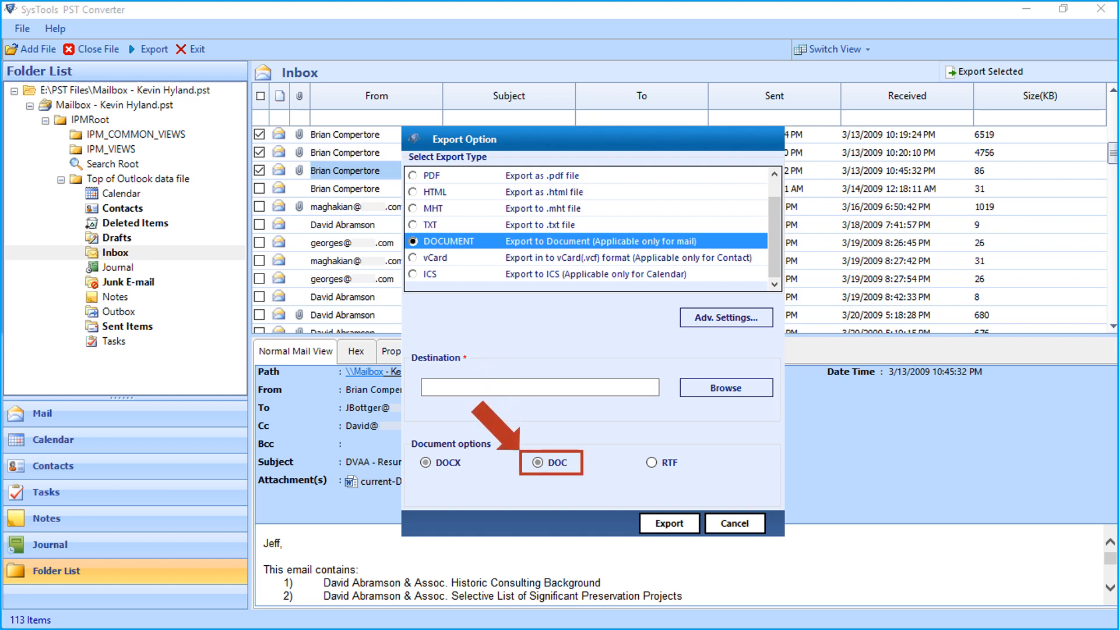
click(651, 462)
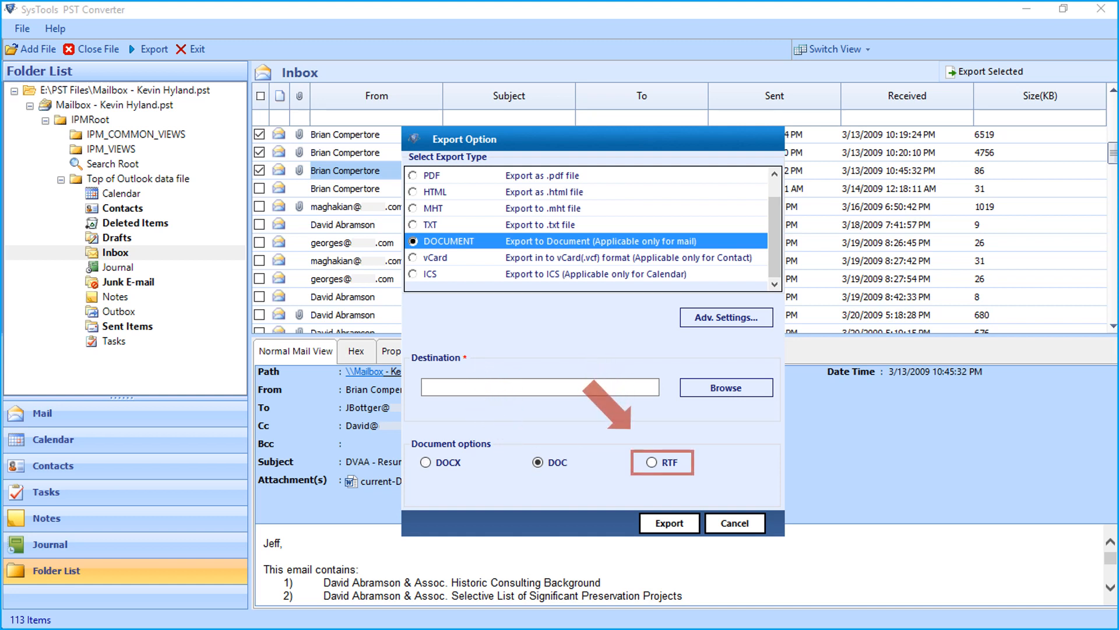
click(650, 462)
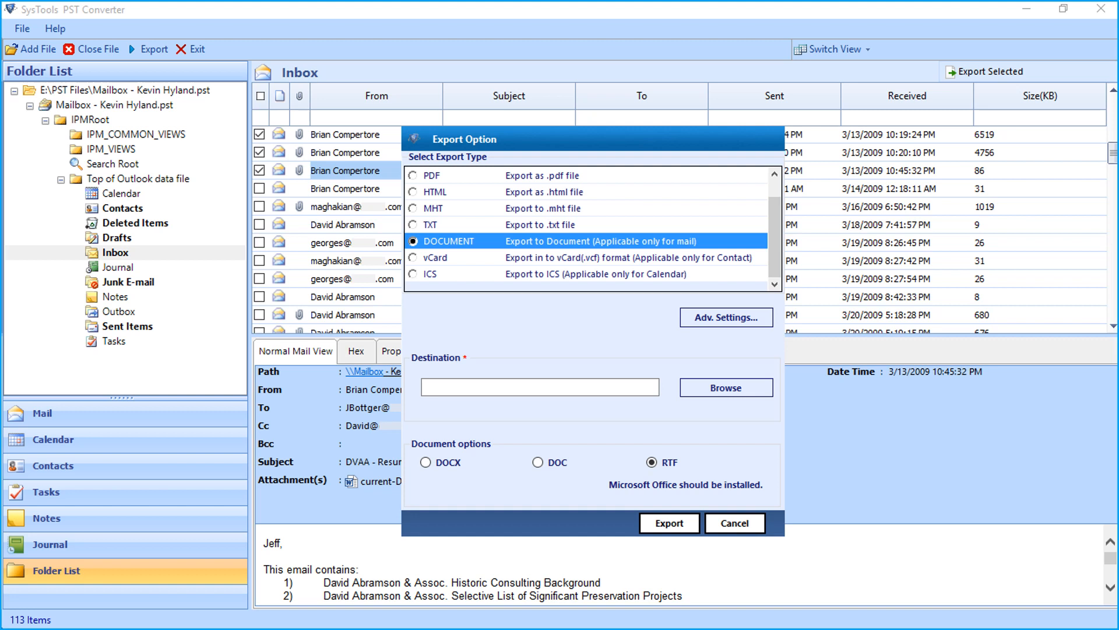
click(414, 257)
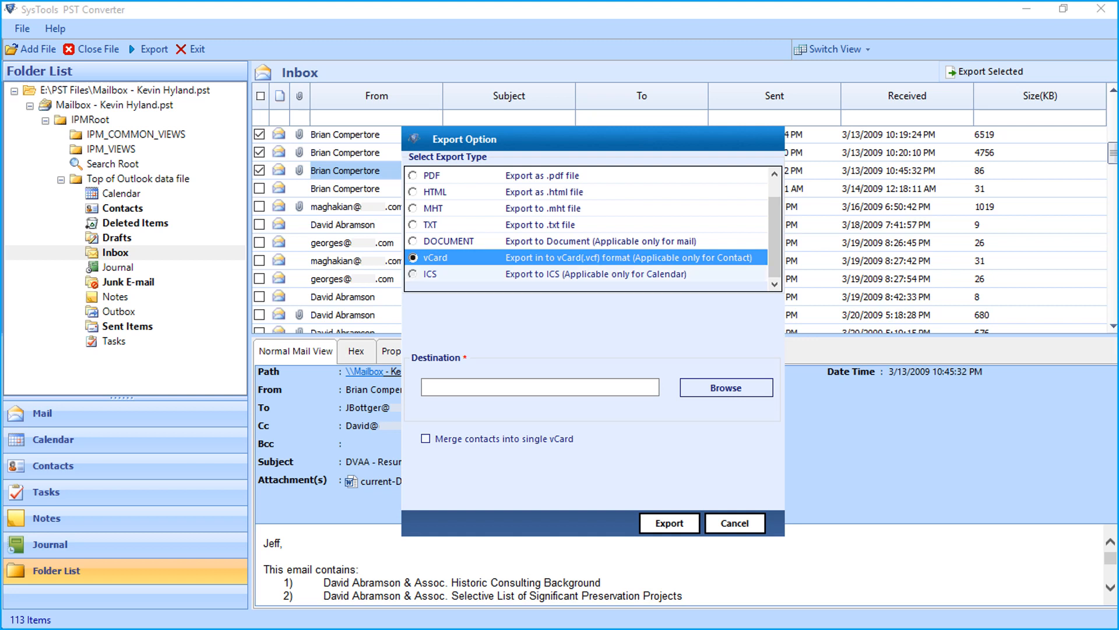
click(414, 274)
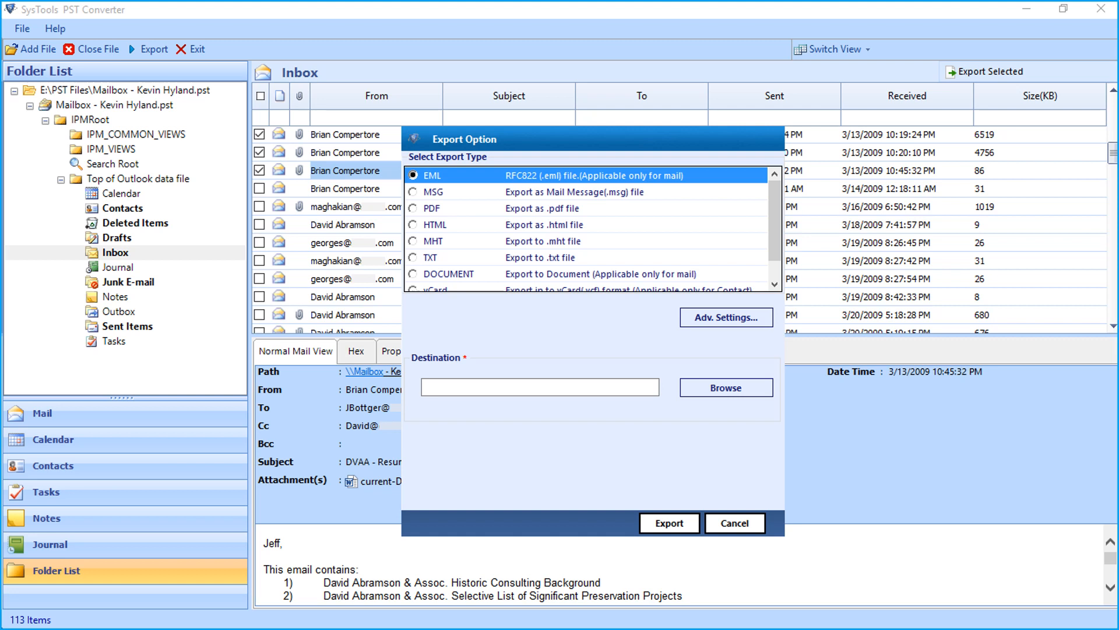
Save EML advanced settings using Date(DD-MM-YYYY)+From+Subject naming and From Date 08 November 2010.
click(726, 317)
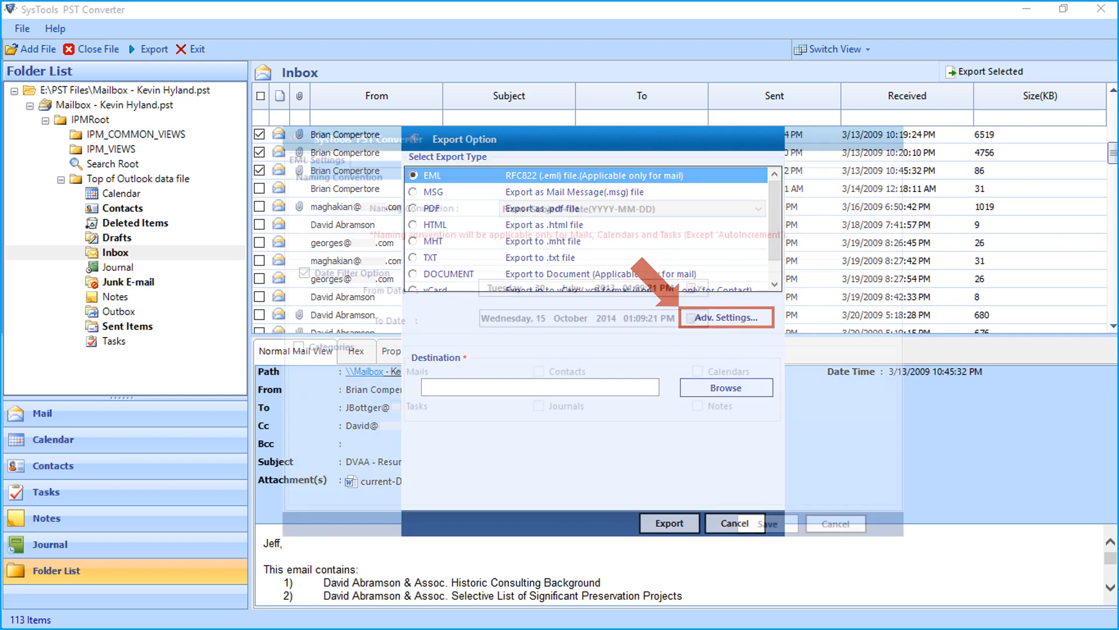
click(725, 317)
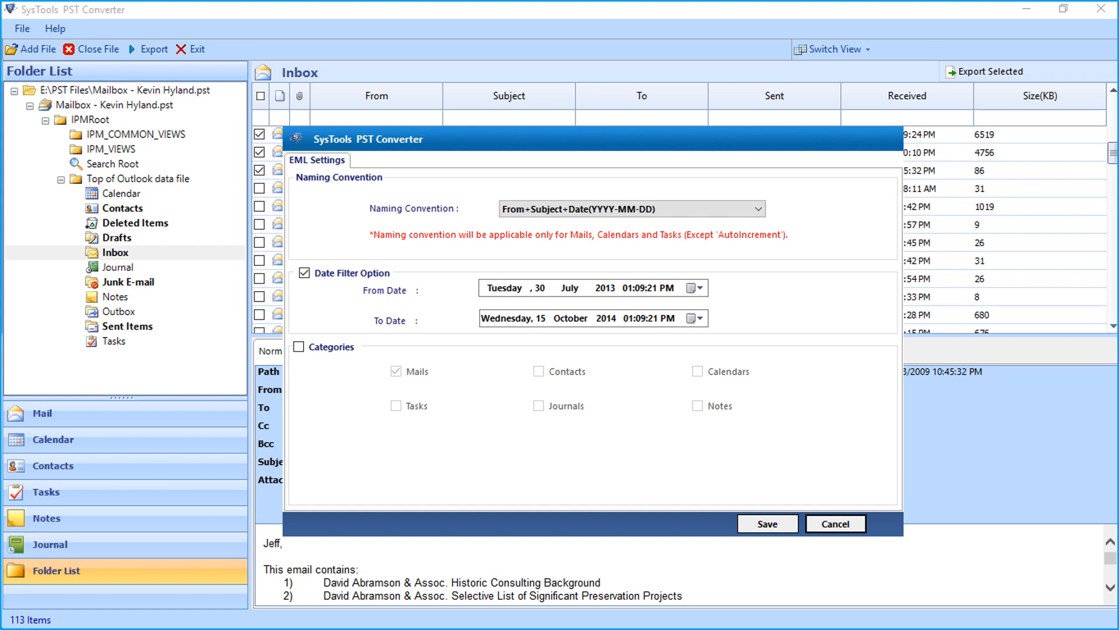
click(759, 208)
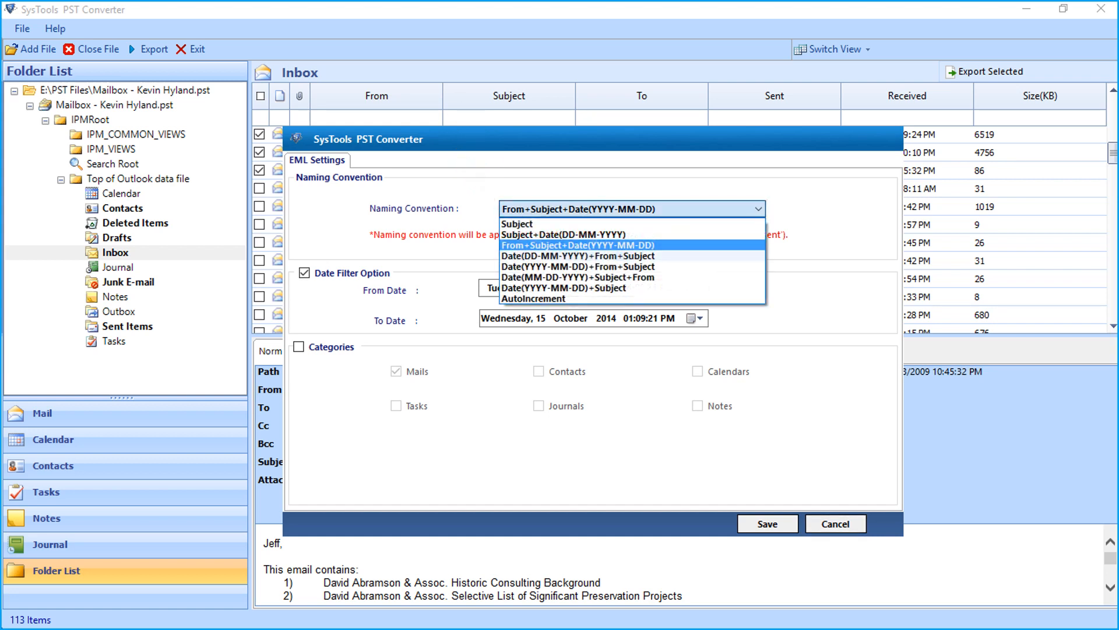
click(580, 257)
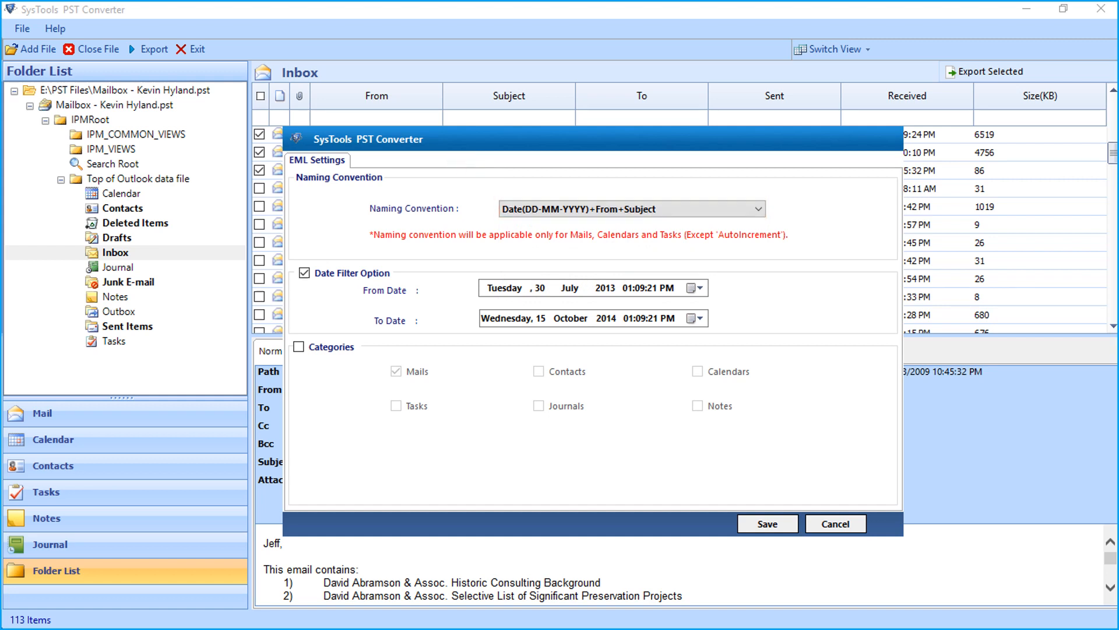
click(694, 288)
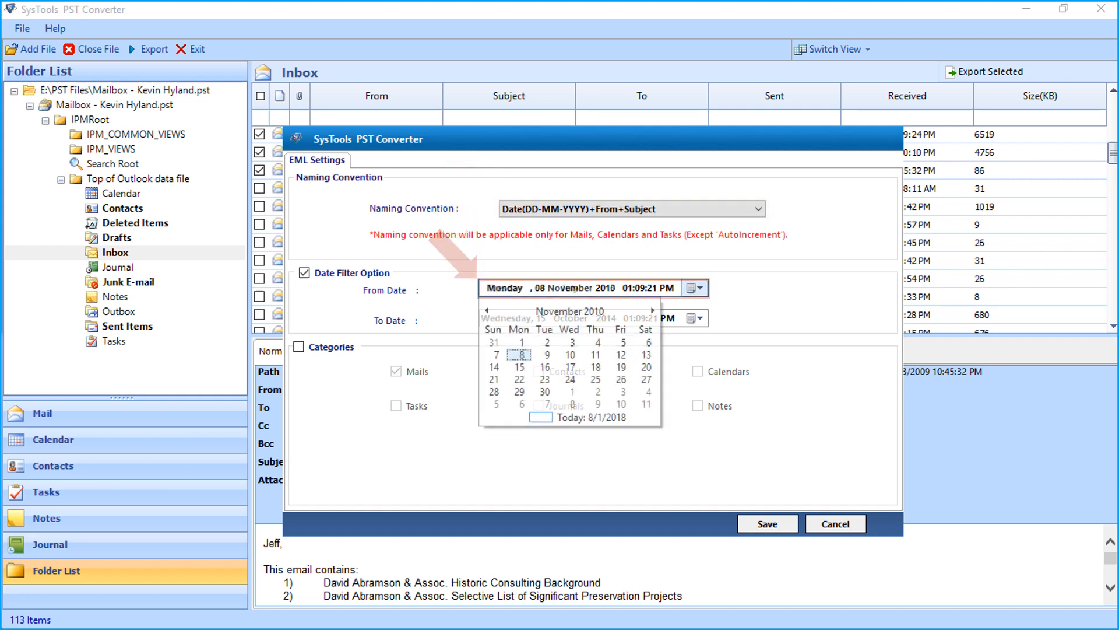
click(521, 354)
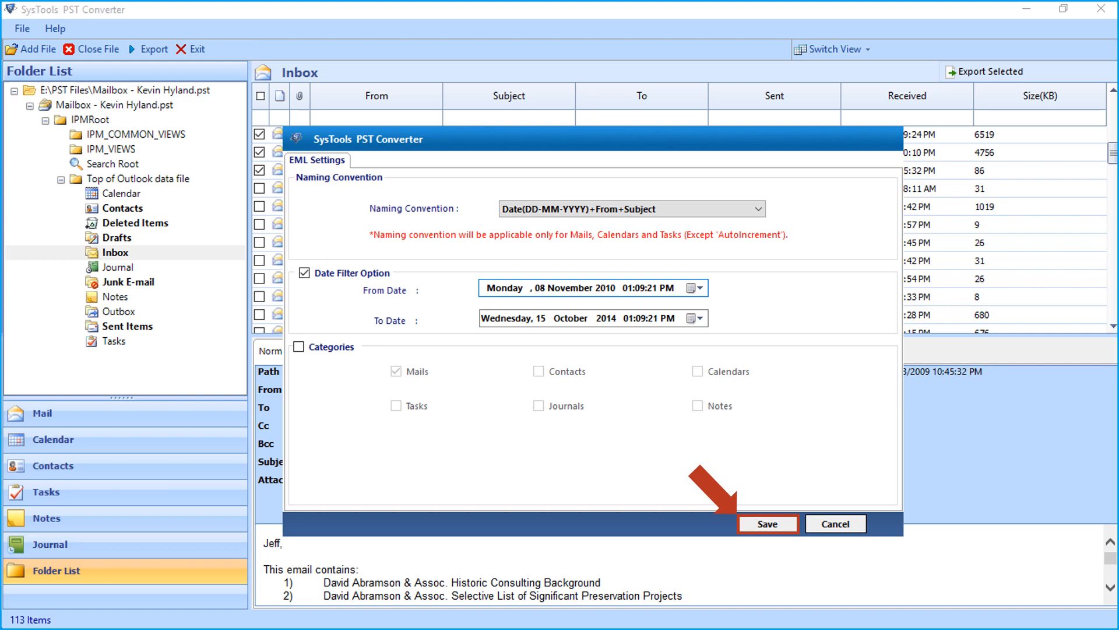
click(767, 524)
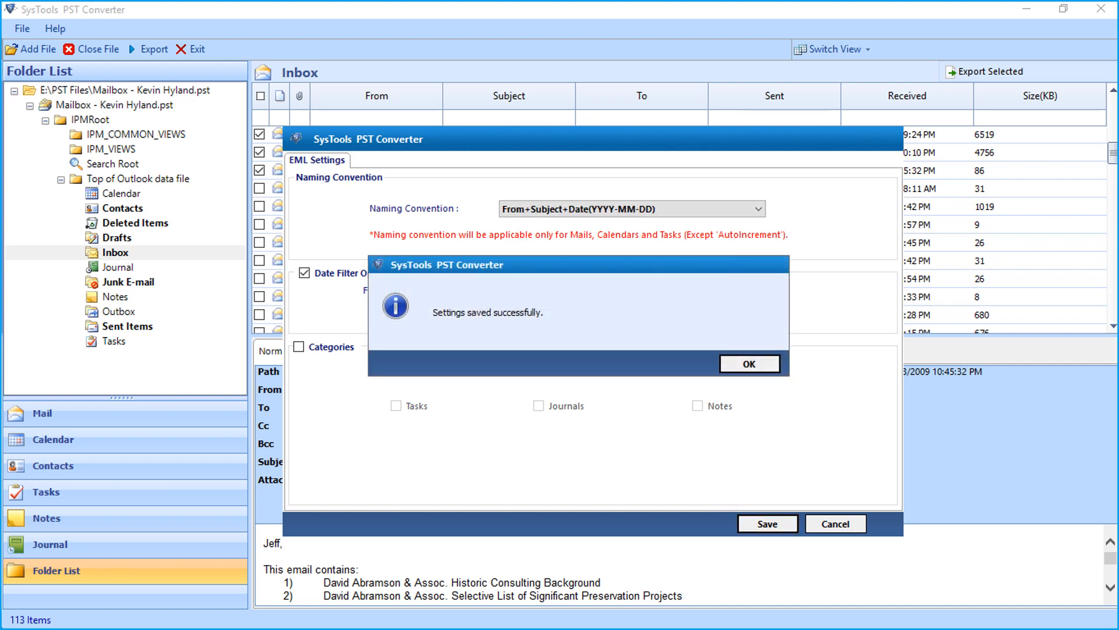
click(749, 363)
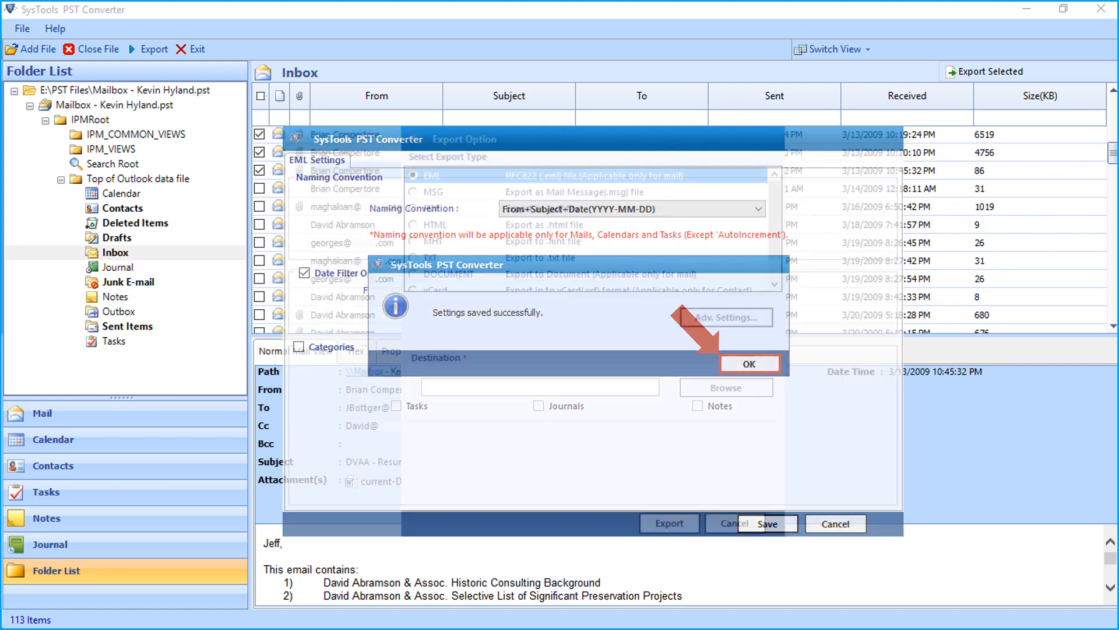
click(748, 363)
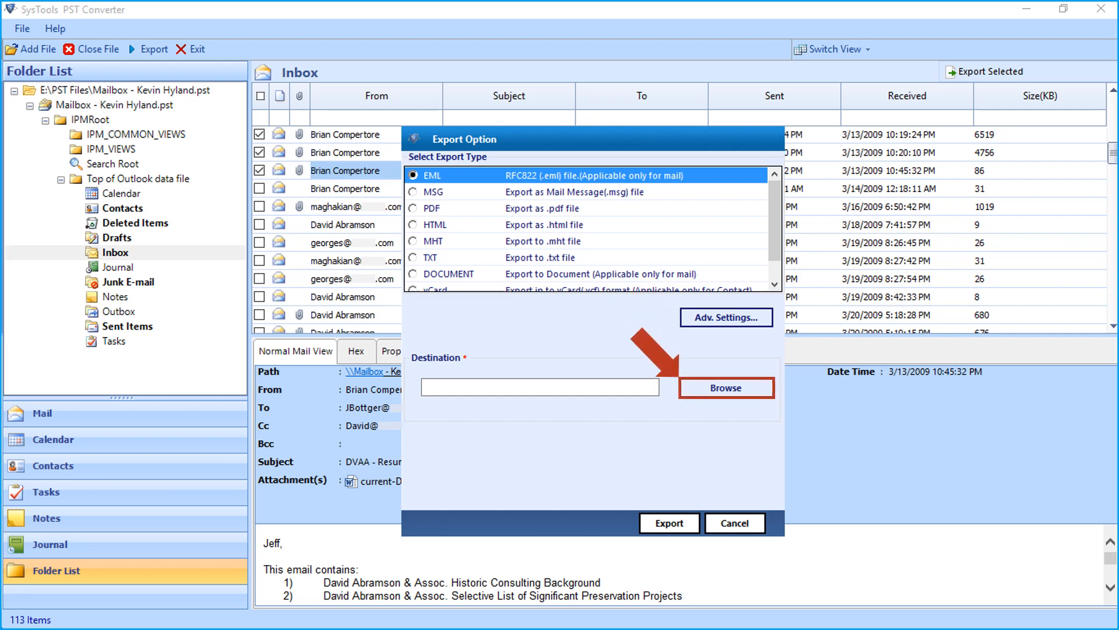
Set the desktop EML Output folder as destination and export the three checked emails.
click(725, 388)
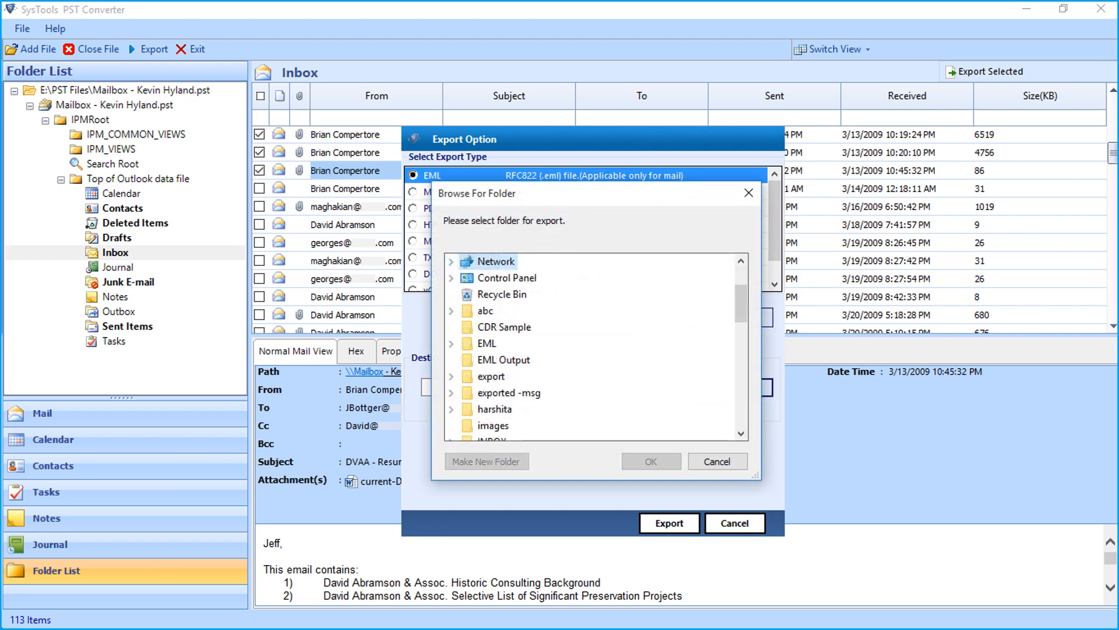
click(500, 360)
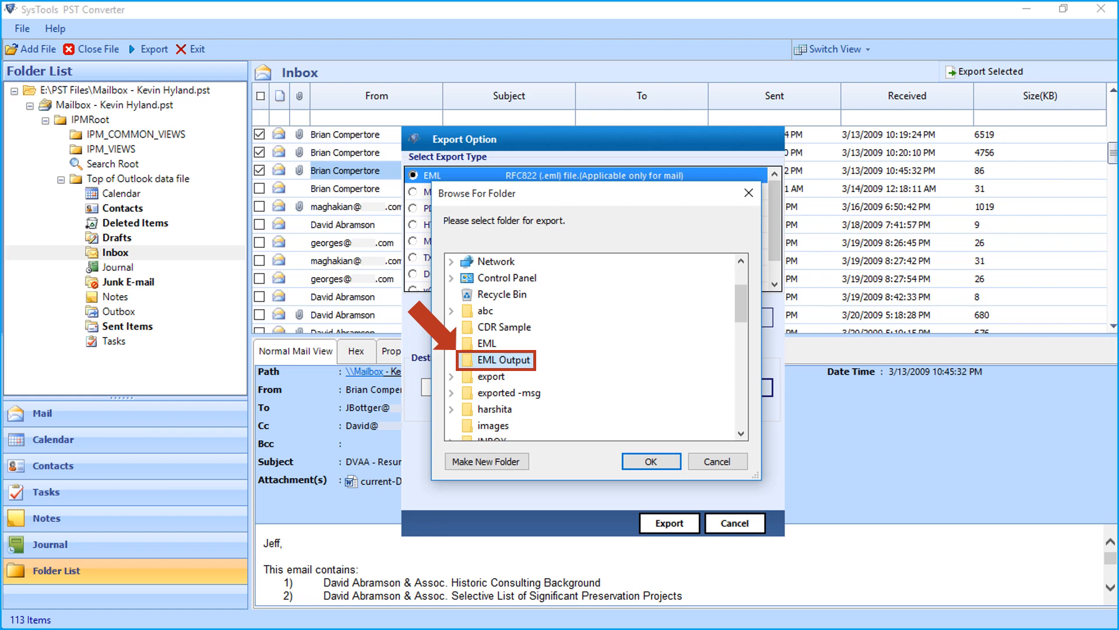
click(499, 360)
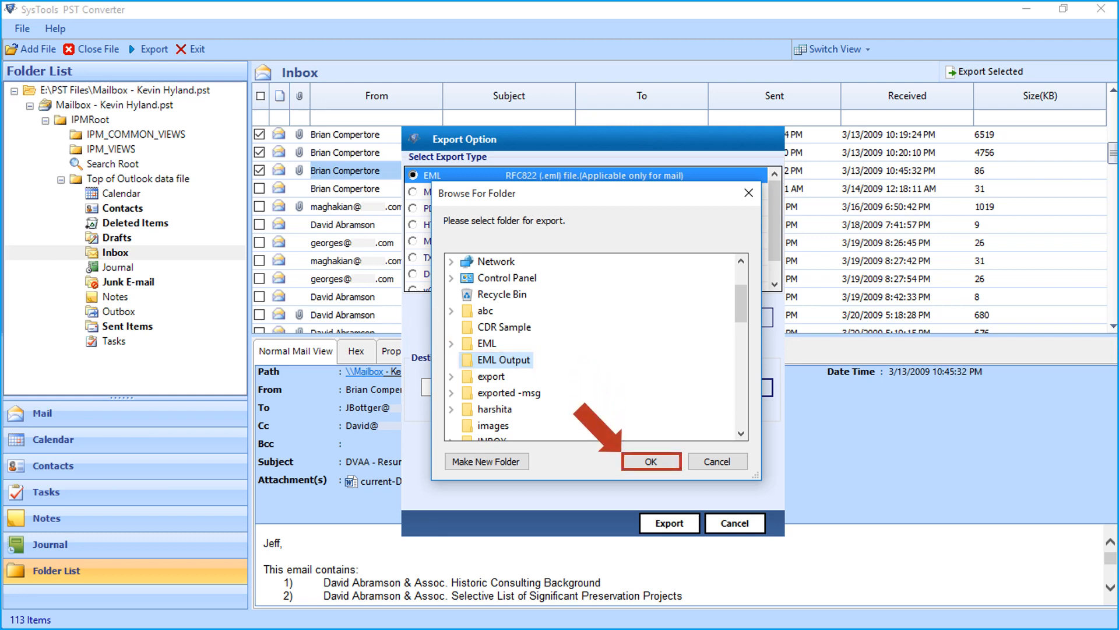
click(649, 461)
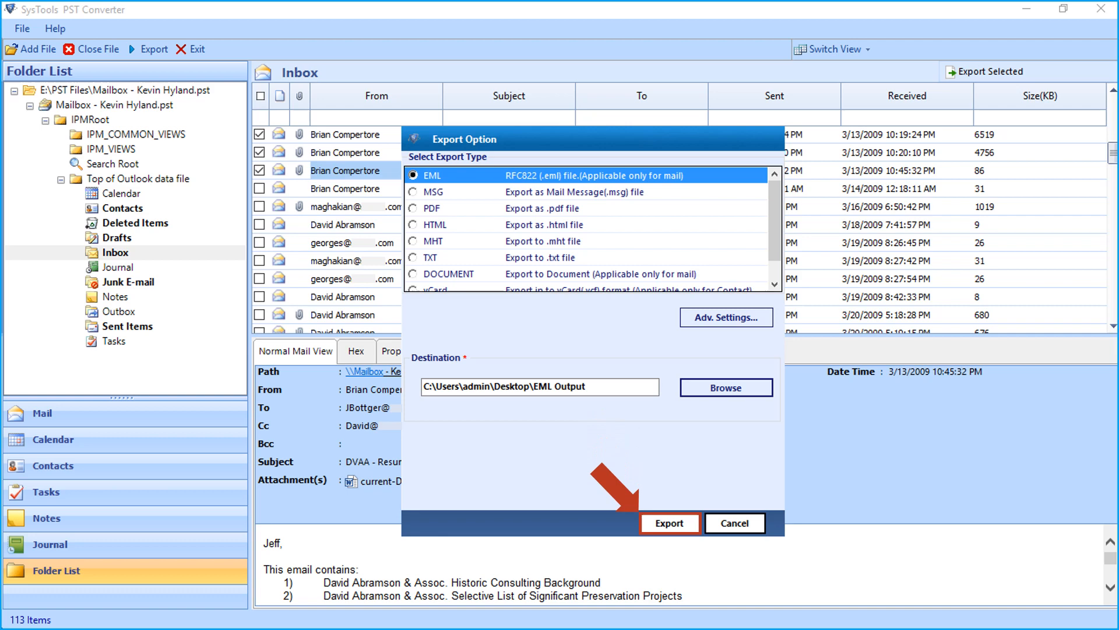
click(669, 522)
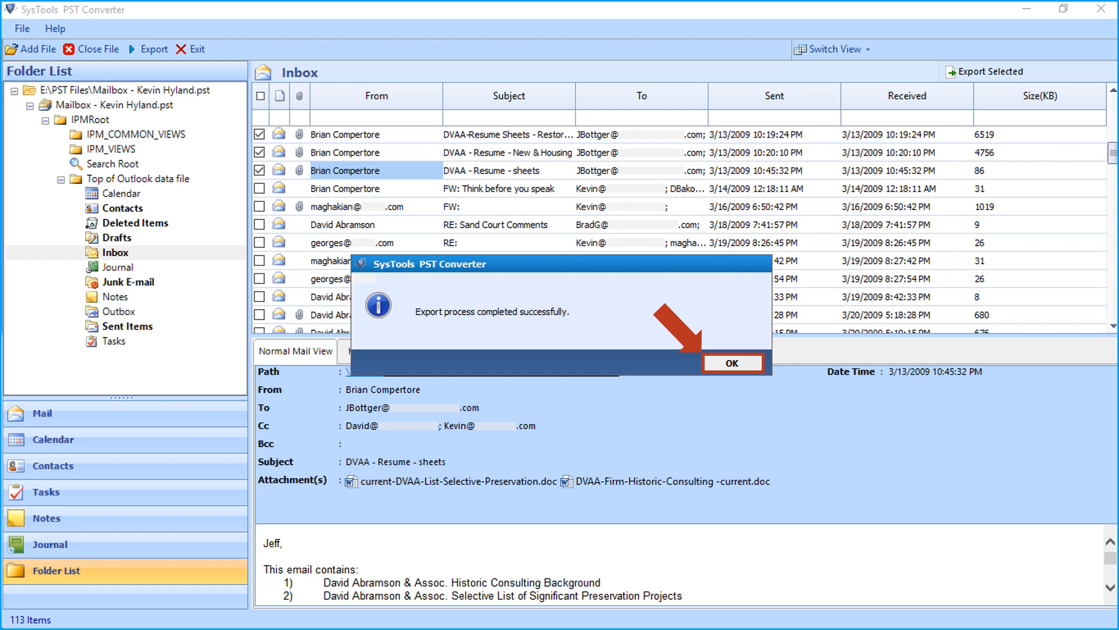
Dismiss the completion message and close the export report showing 3 successes, confirming with Yes.
click(732, 362)
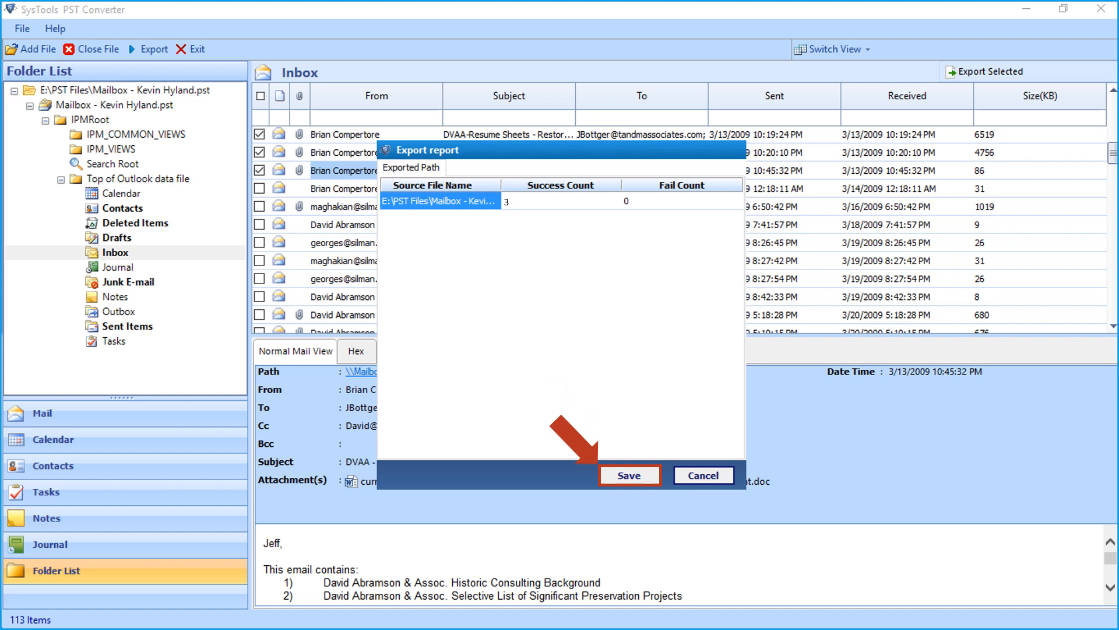
click(703, 474)
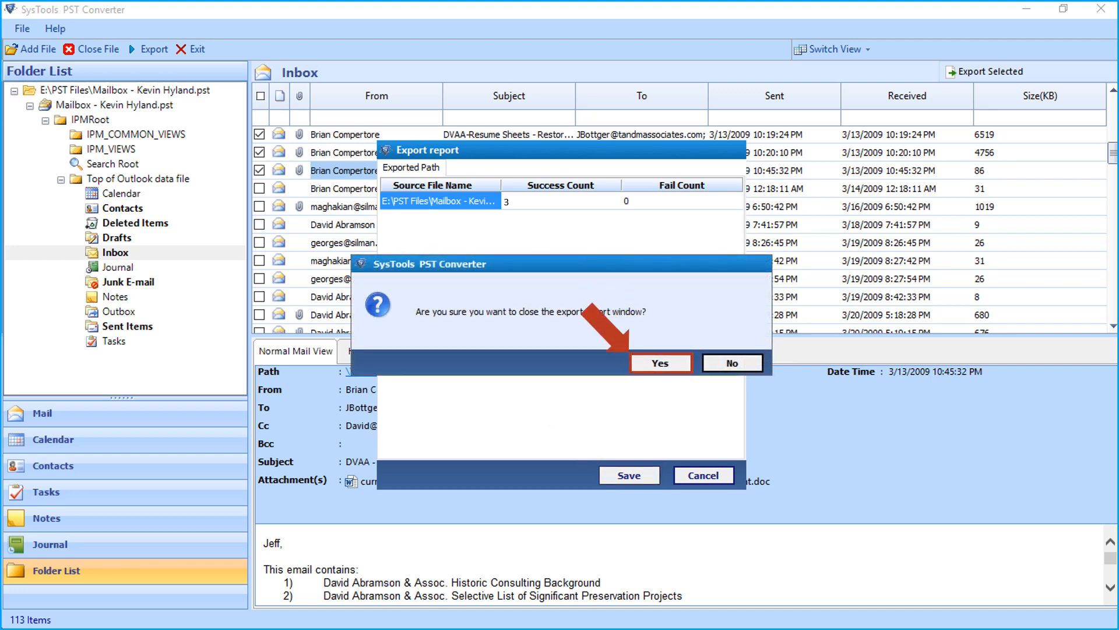
click(659, 363)
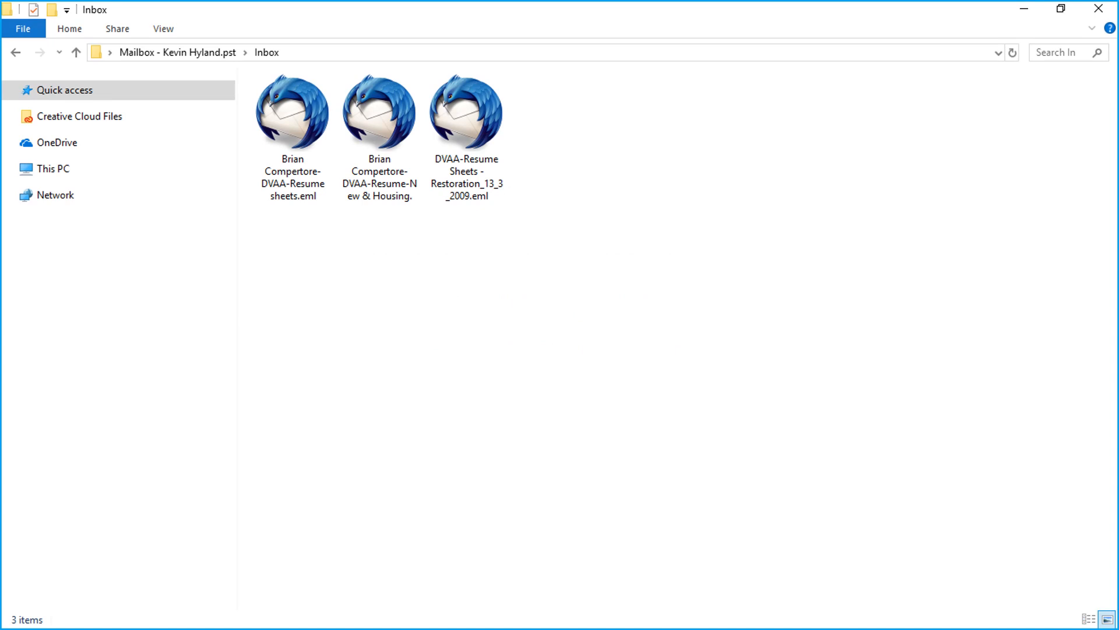
Open DVAA-Resume Sheets - Restoration_13_3_2009.eml in Mozilla Thunderbird.
double_click(467, 111)
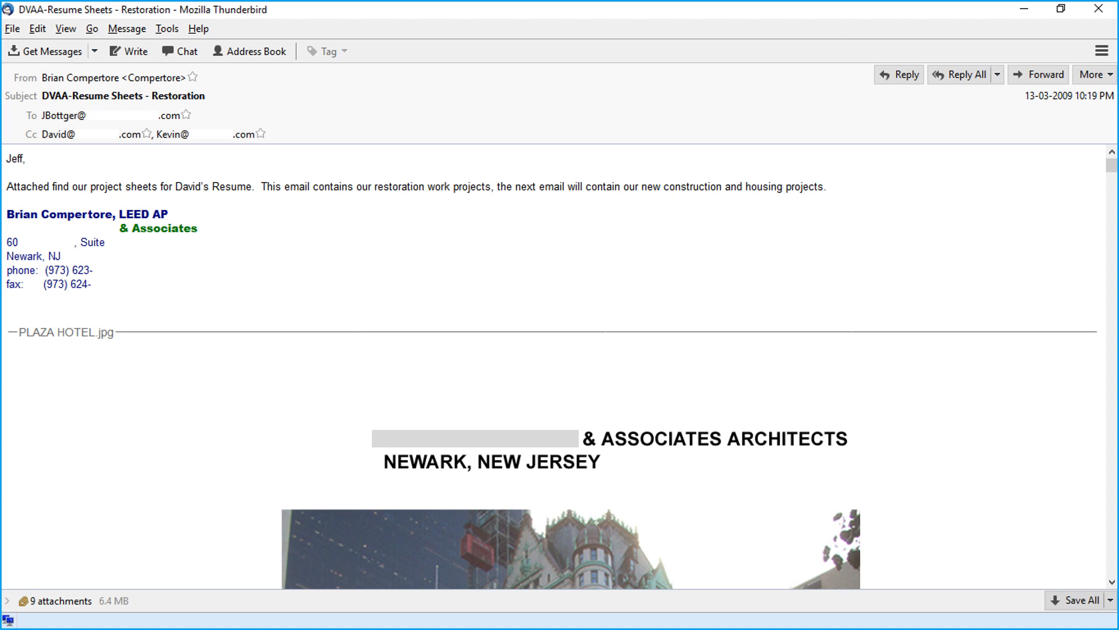